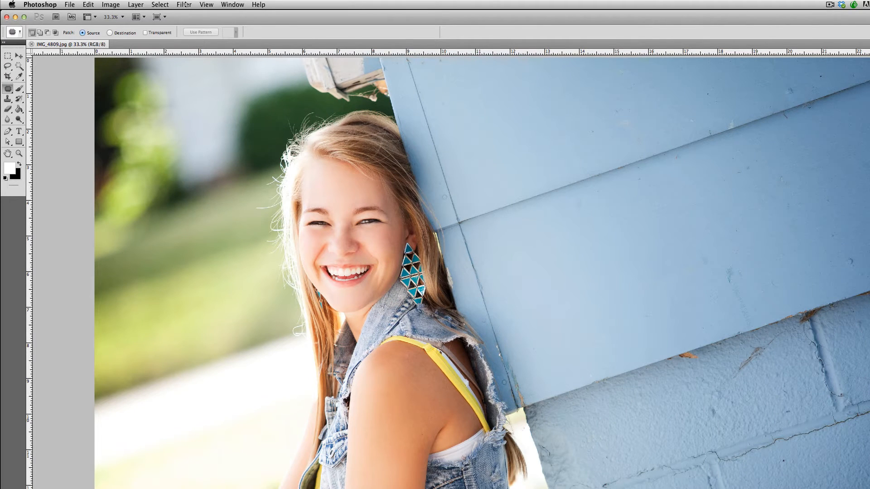
# Launch the Liquify filter on the portrait from the Filter menu
pyautogui.click(184, 4)
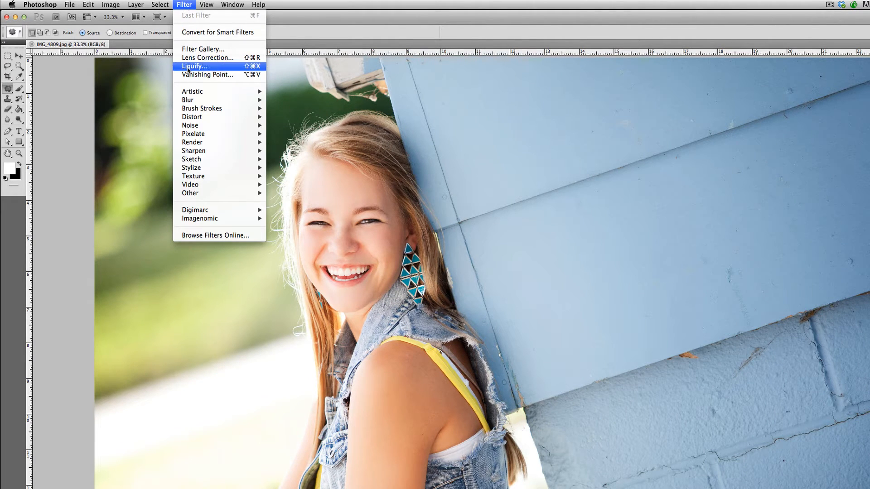
pyautogui.moveTo(207, 74)
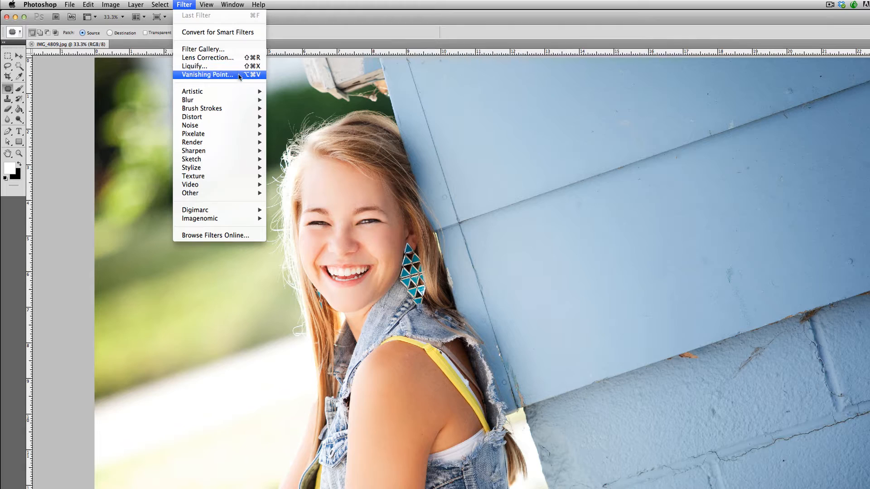
pyautogui.moveTo(219, 67)
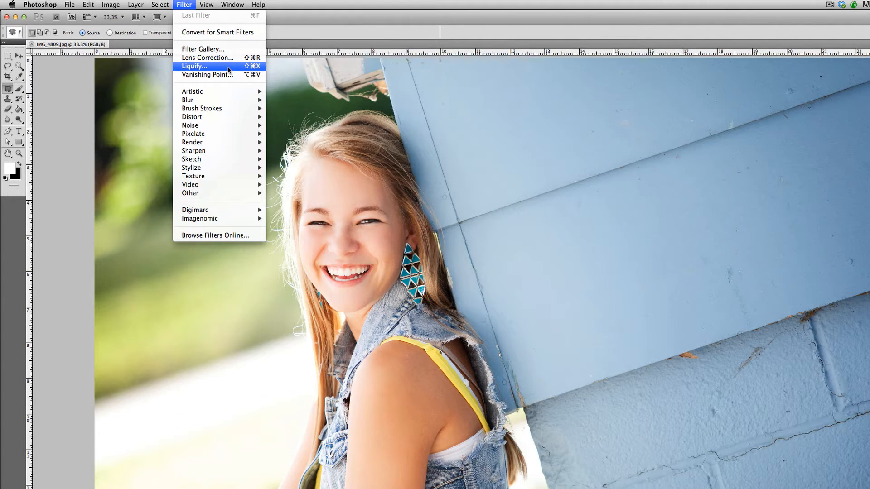
pyautogui.click(193, 66)
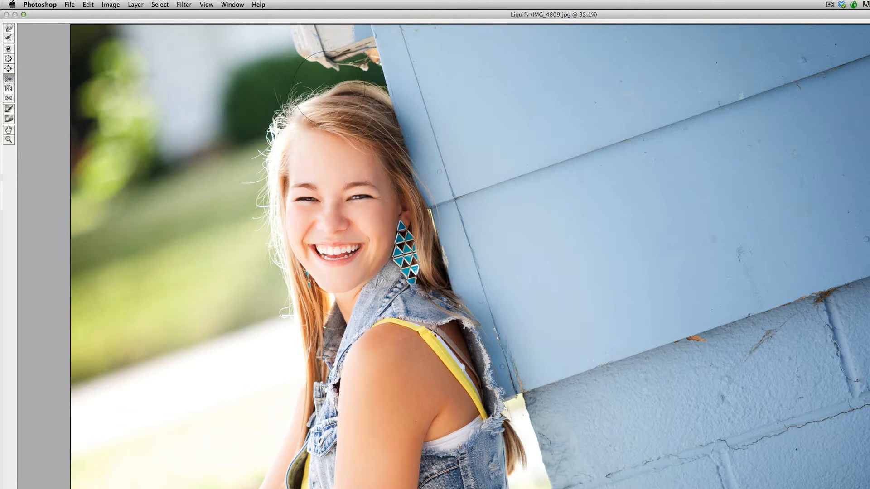
pyautogui.moveTo(314, 99)
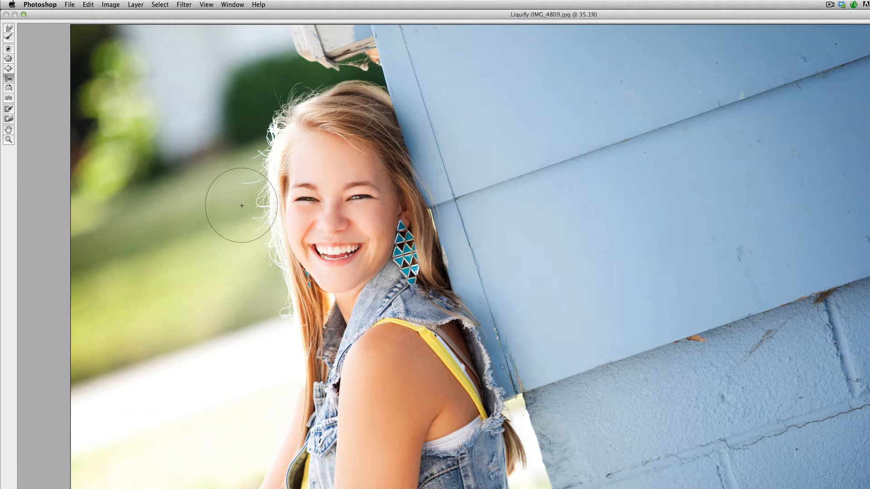
pyautogui.moveTo(243, 281)
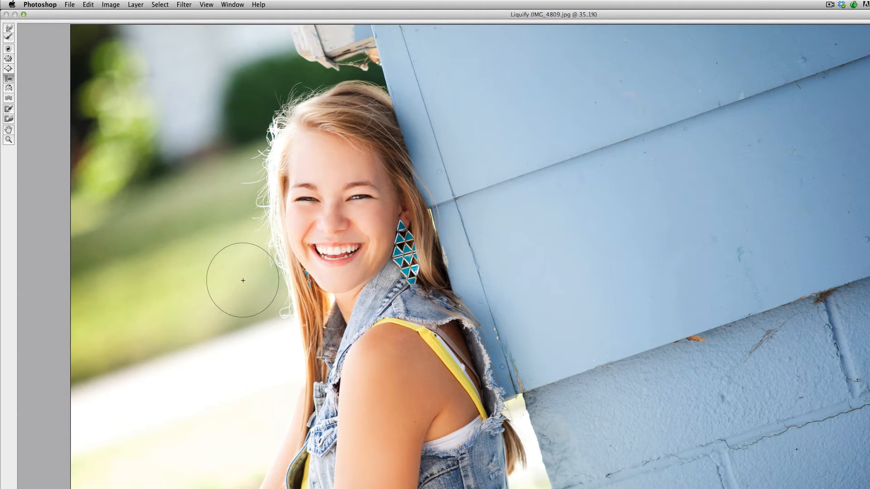
pyautogui.moveTo(380, 218)
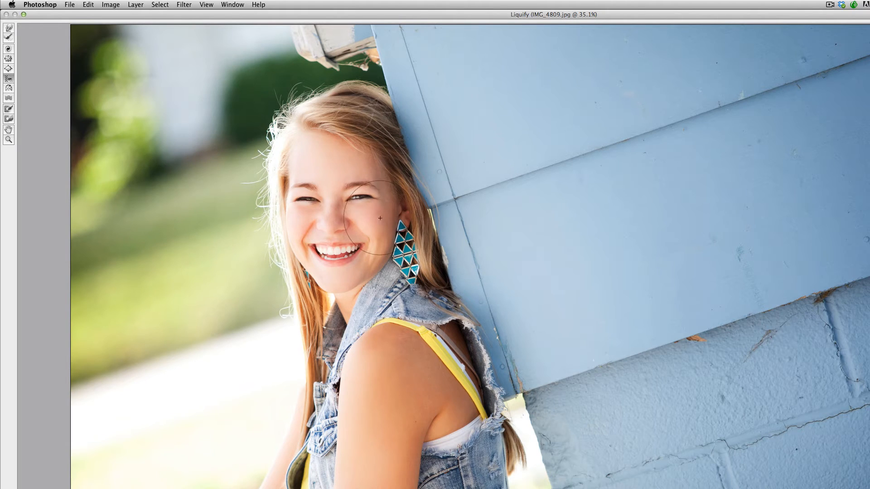
pyautogui.moveTo(325, 304)
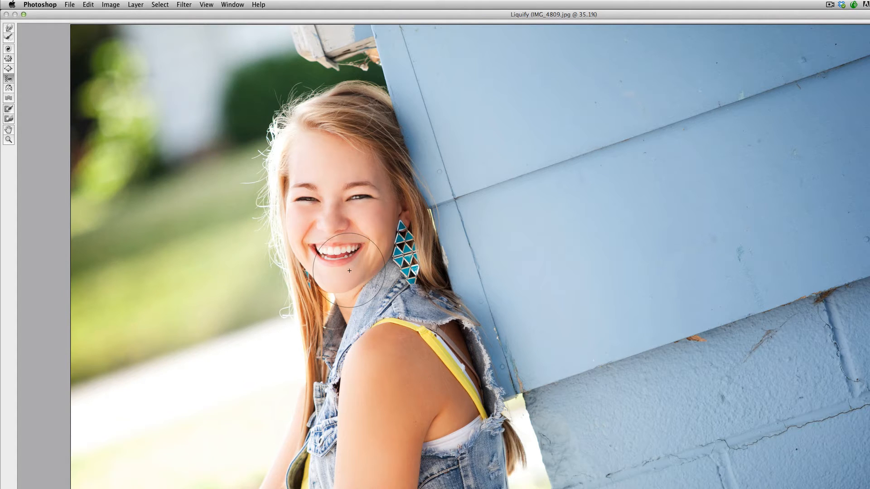
pyautogui.moveTo(17, 97)
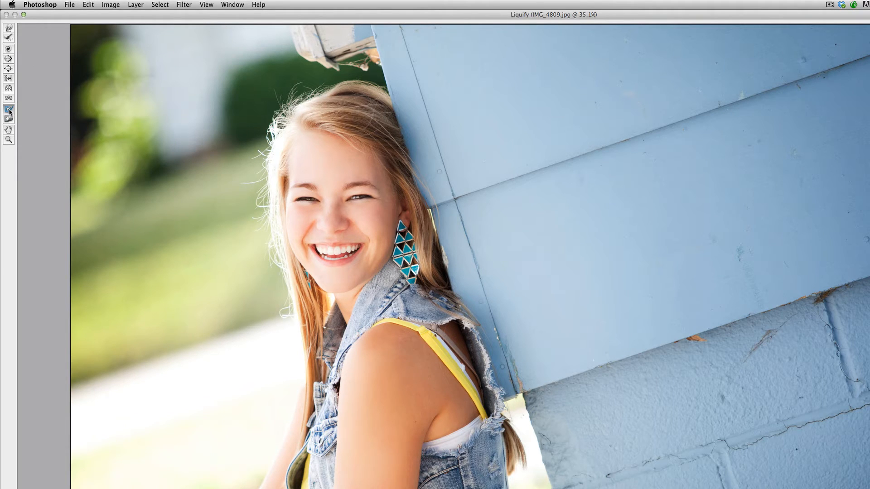
pyautogui.moveTo(9, 109)
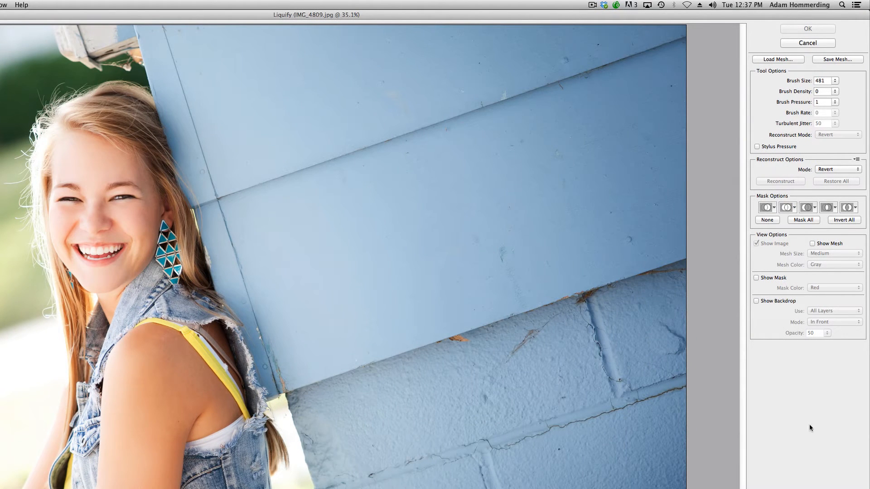
pyautogui.moveTo(733, 251)
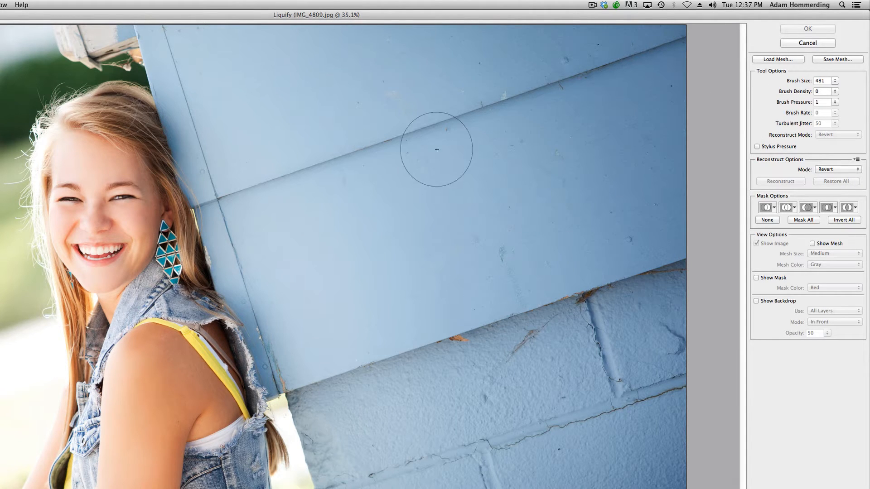
pyautogui.moveTo(82, 267)
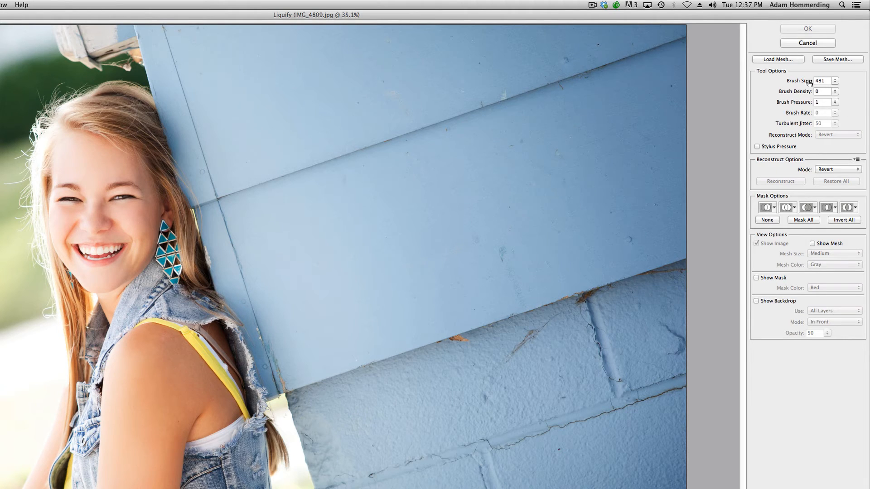
pyautogui.moveTo(91, 197)
pyautogui.write('22')
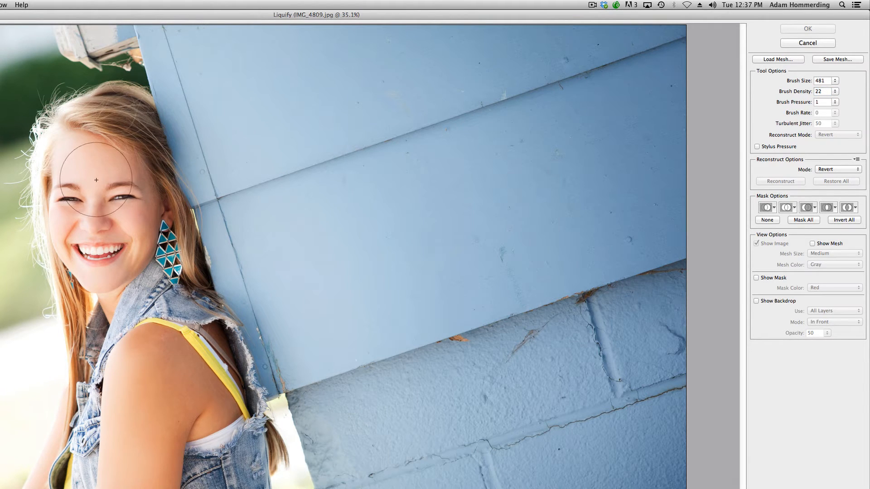
# Freeze the area around the woman's eyes with the Freeze Mask brush
pyautogui.moveTo(95, 180); pyautogui.dragTo(109, 215)
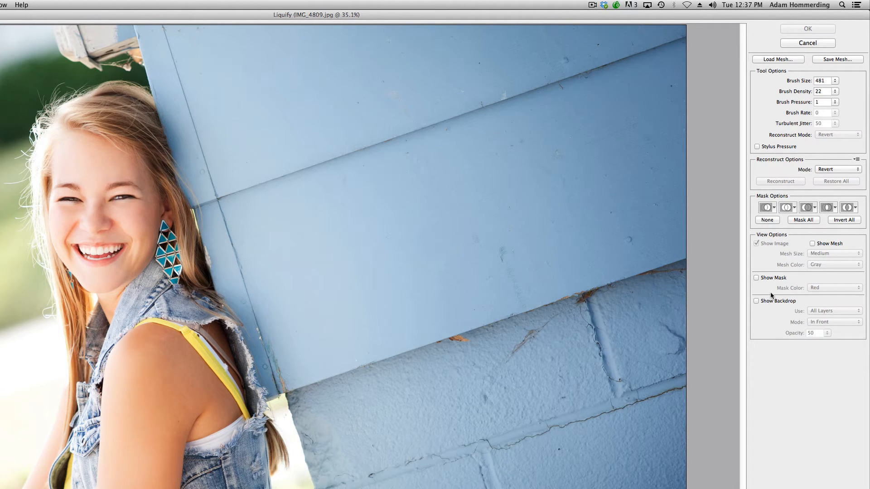
pyautogui.moveTo(770, 280)
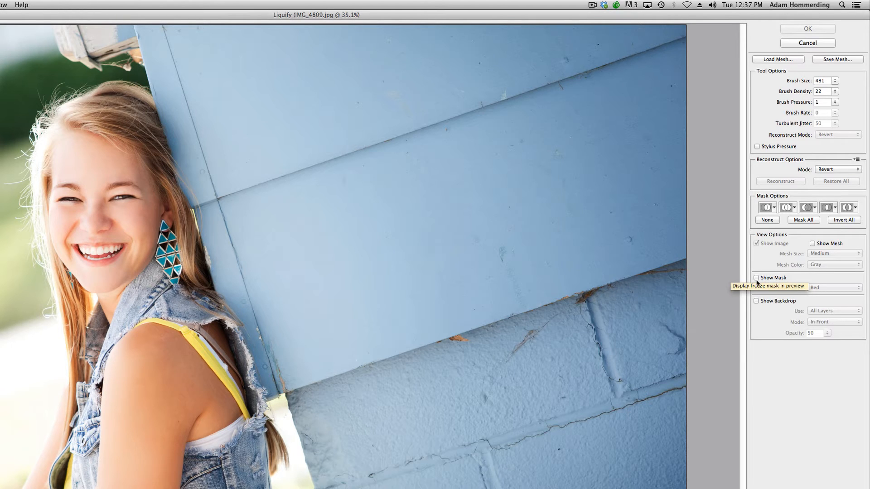
# Show the red mask overlay and paint the freeze mask over her eyes, forehead, cheeks and chin
pyautogui.click(757, 278)
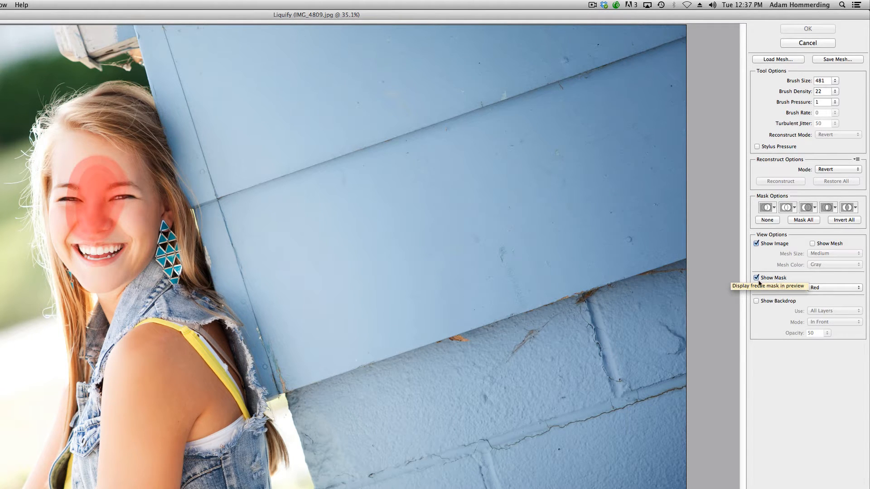
pyautogui.moveTo(71, 194)
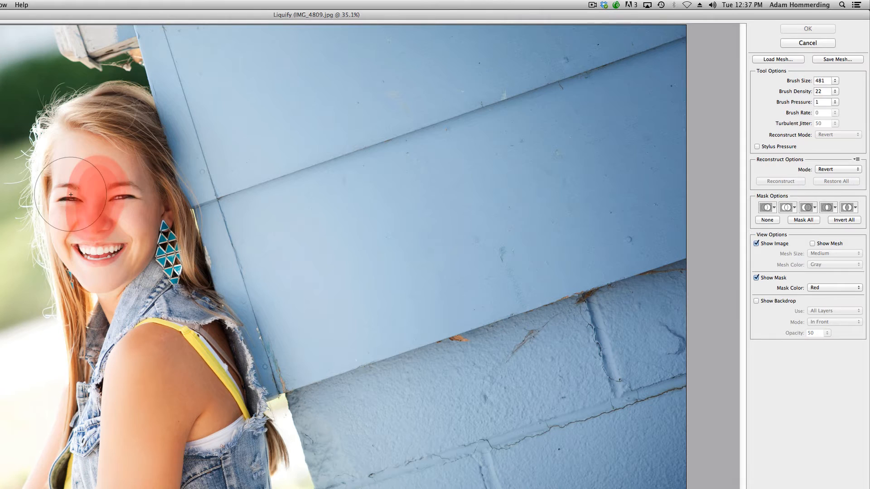
pyautogui.moveTo(70, 194); pyautogui.dragTo(112, 209)
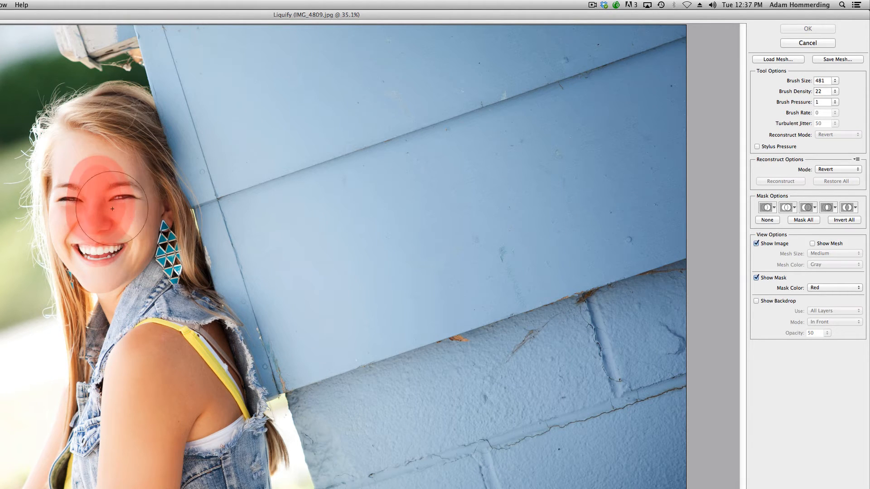
pyautogui.moveTo(113, 210); pyautogui.dragTo(107, 157)
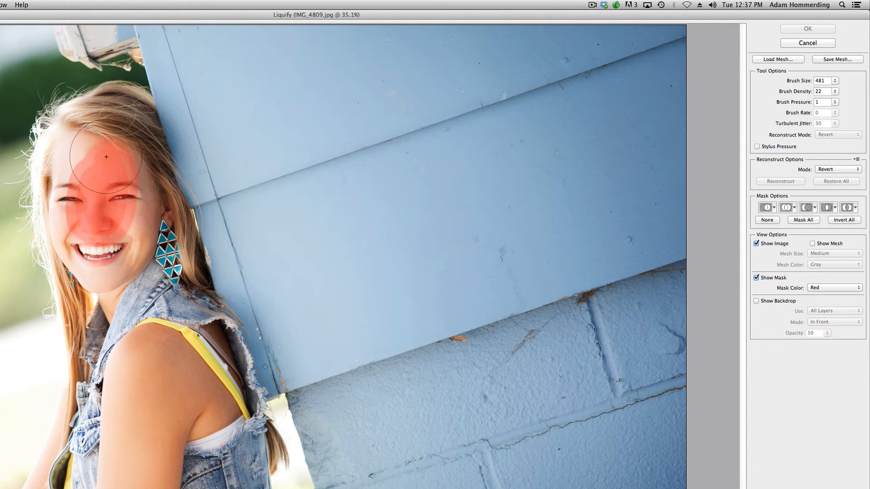
pyautogui.moveTo(106, 157); pyautogui.dragTo(76, 184)
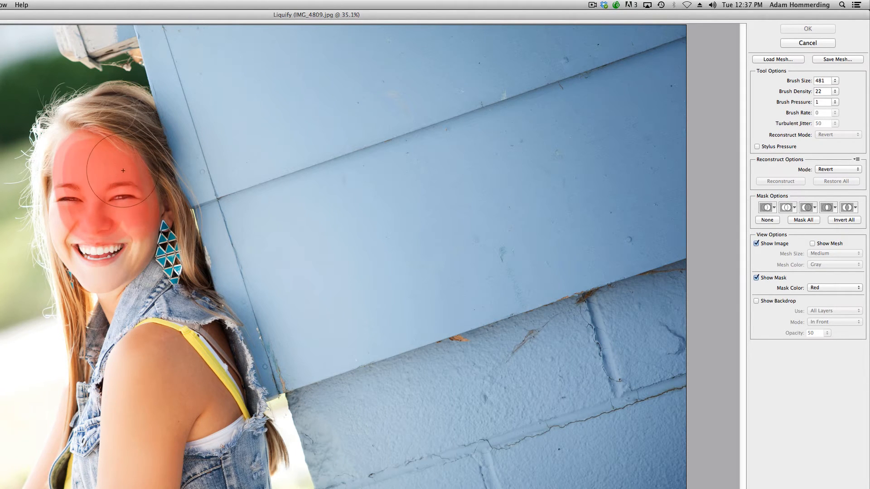
pyautogui.moveTo(123, 171); pyautogui.dragTo(101, 276)
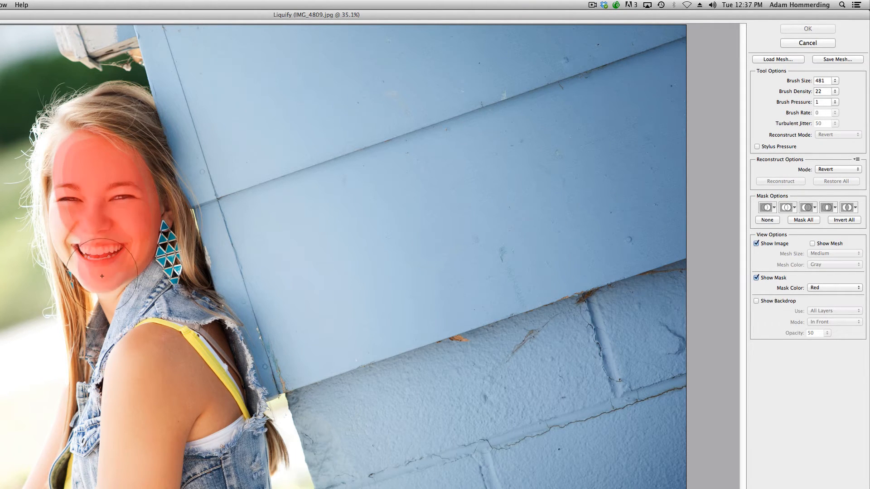
pyautogui.moveTo(101, 276); pyautogui.dragTo(87, 250)
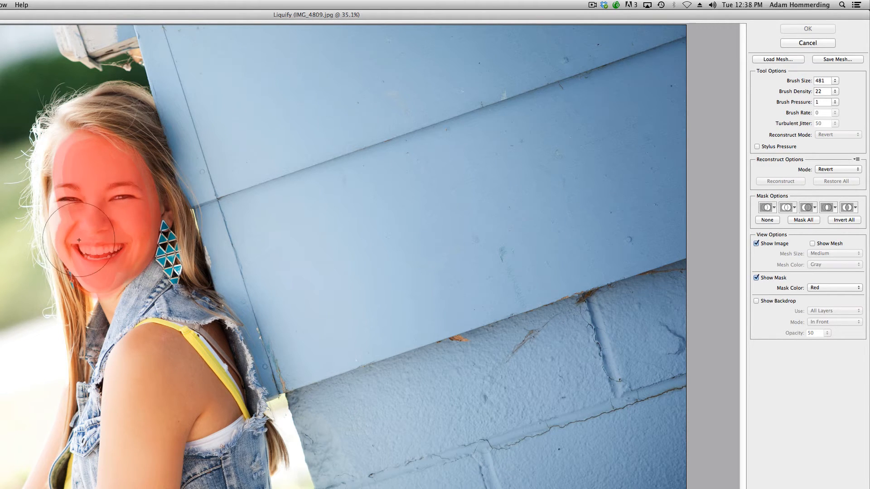
pyautogui.moveTo(79, 239); pyautogui.dragTo(72, 209)
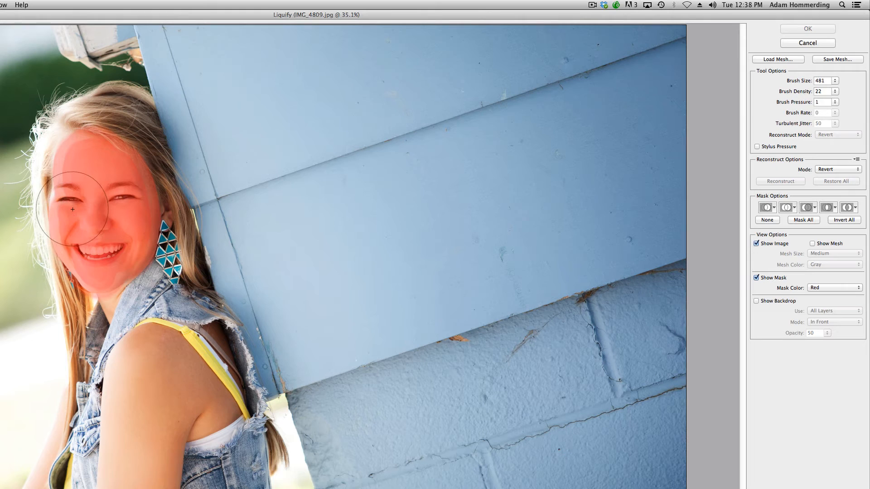
pyautogui.moveTo(73, 210); pyautogui.dragTo(80, 151)
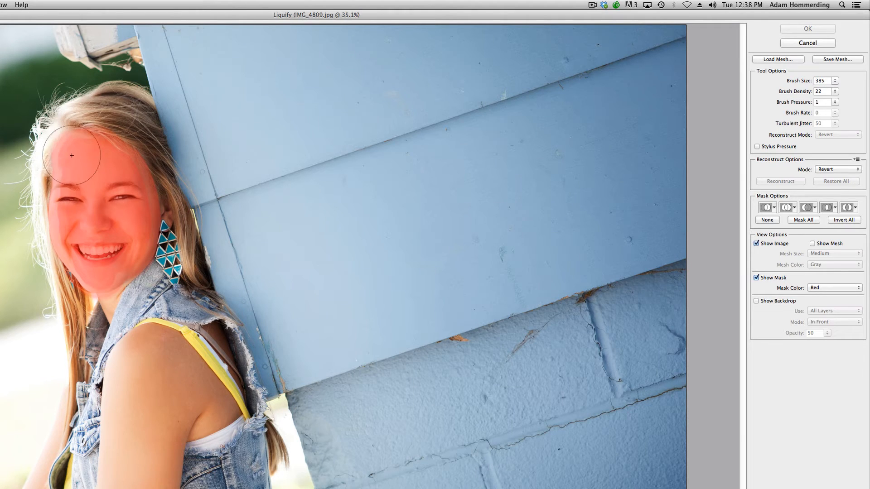
pyautogui.moveTo(71, 156); pyautogui.dragTo(73, 230)
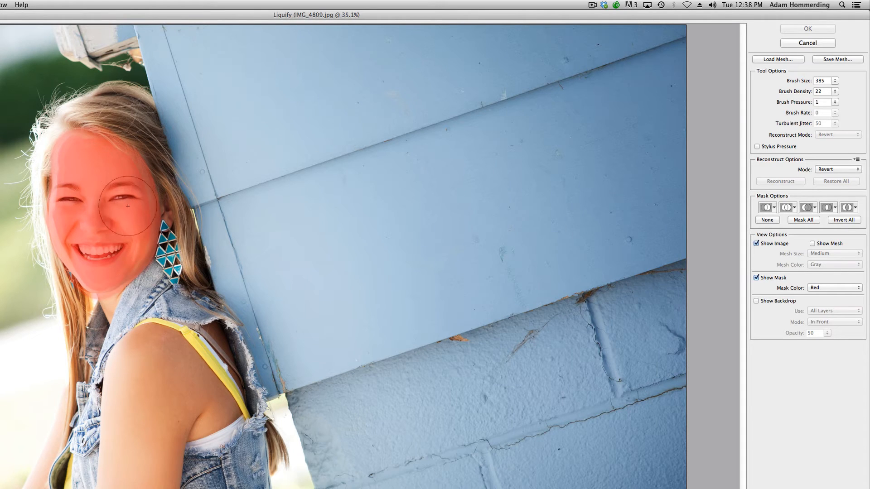
pyautogui.moveTo(94, 129)
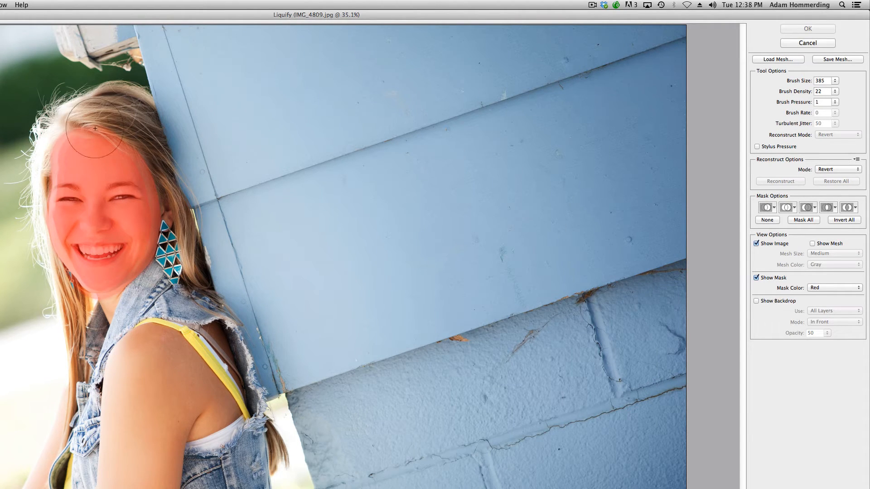
pyautogui.moveTo(55, 291)
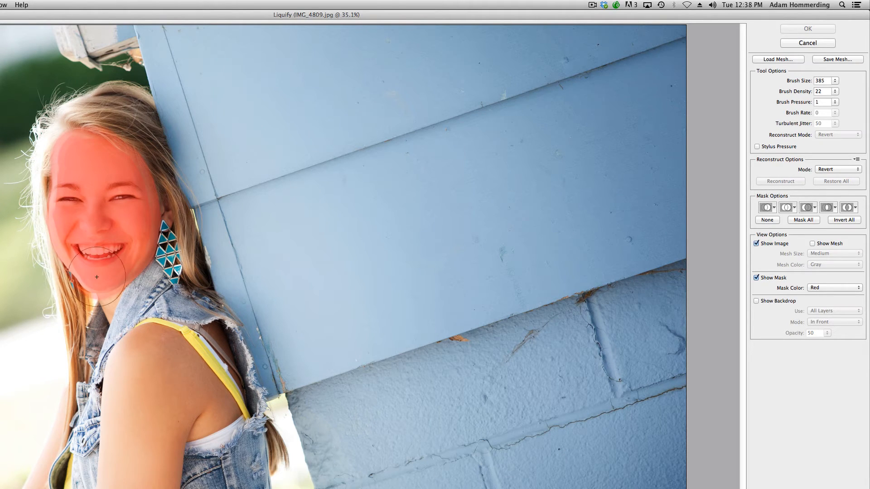
pyautogui.moveTo(84, 225)
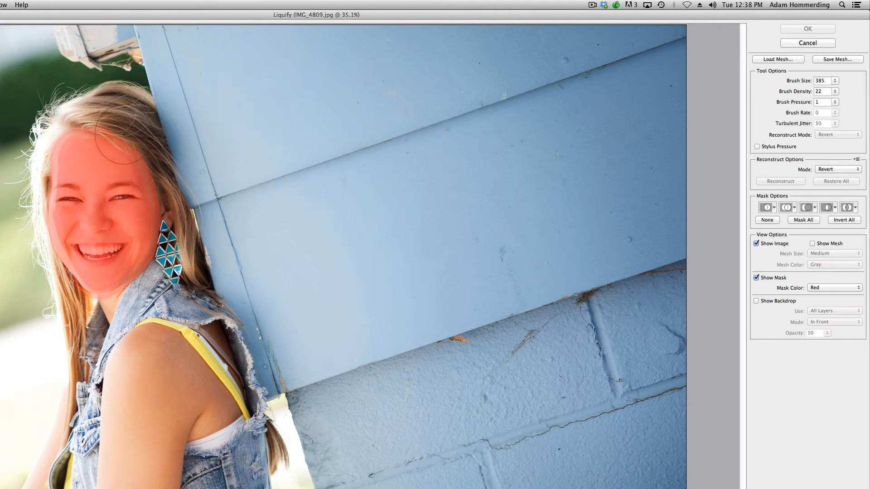
pyautogui.moveTo(117, 321)
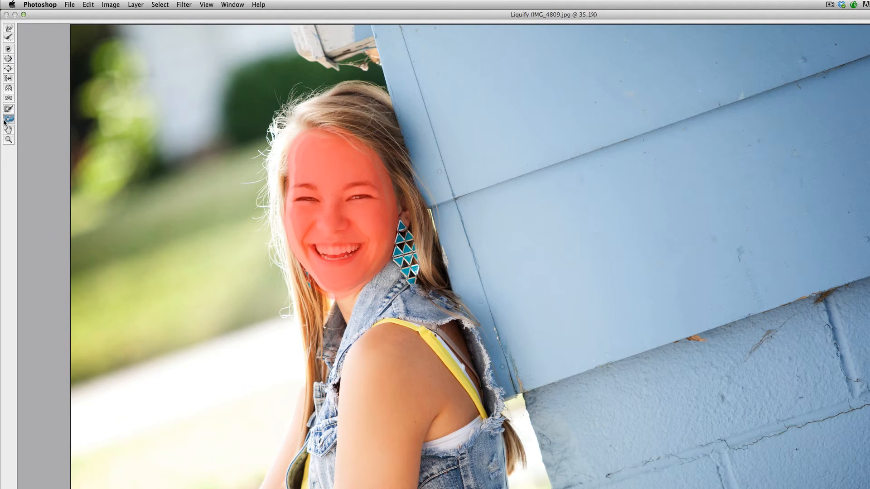
pyautogui.moveTo(9, 119)
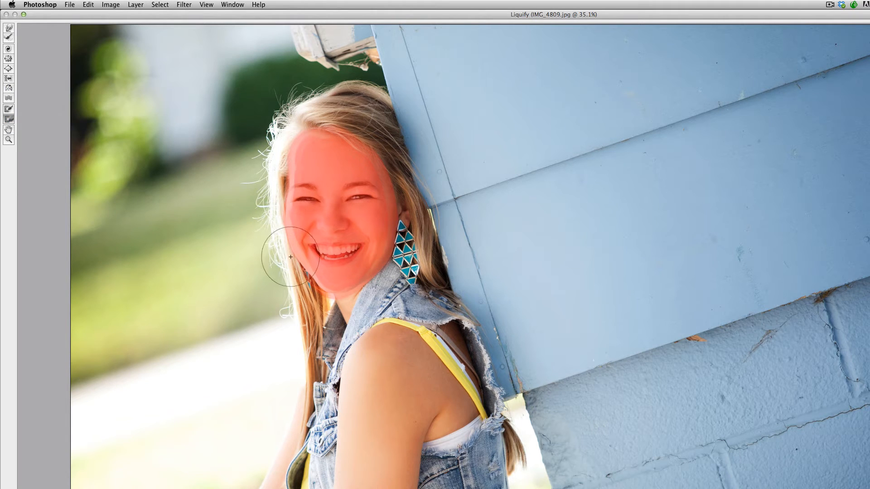
pyautogui.moveTo(321, 363)
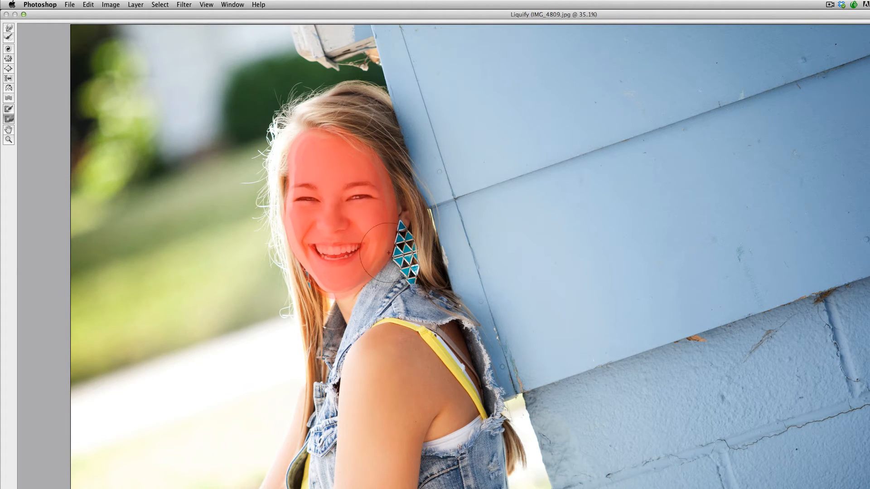
pyautogui.moveTo(342, 119)
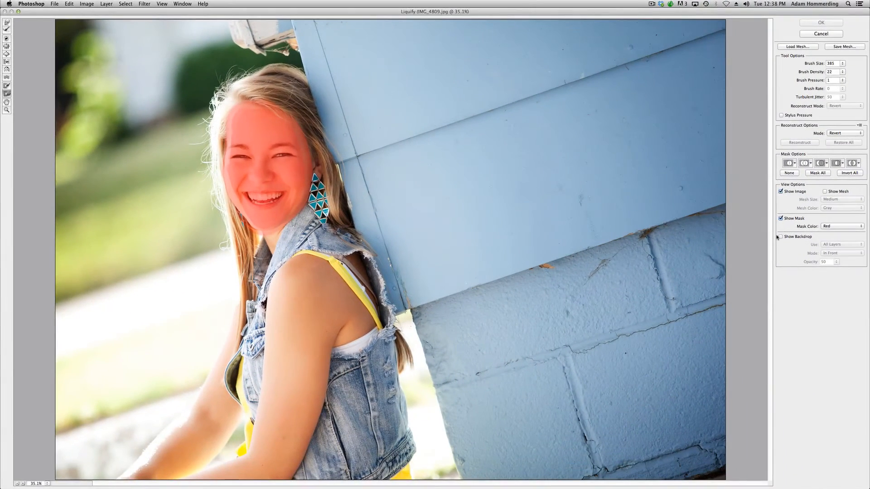
# Hide the red freeze mask overlay while keeping the face frozen
pyautogui.click(781, 218)
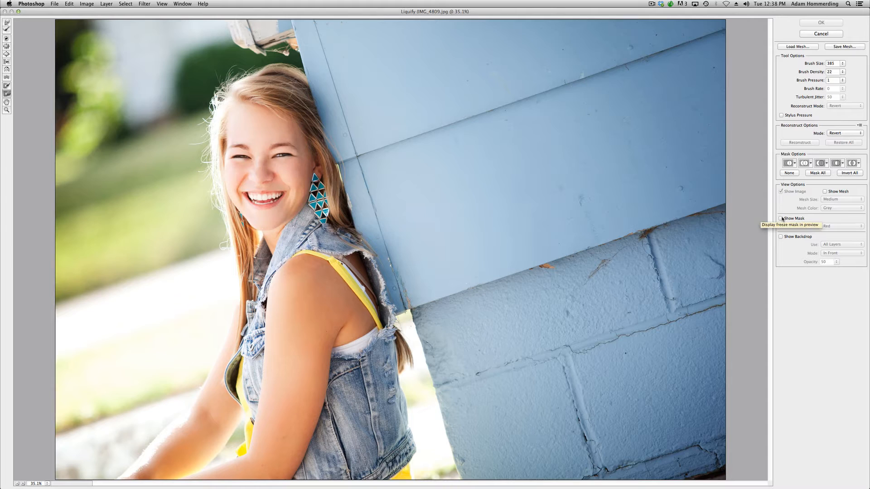
pyautogui.click(782, 218)
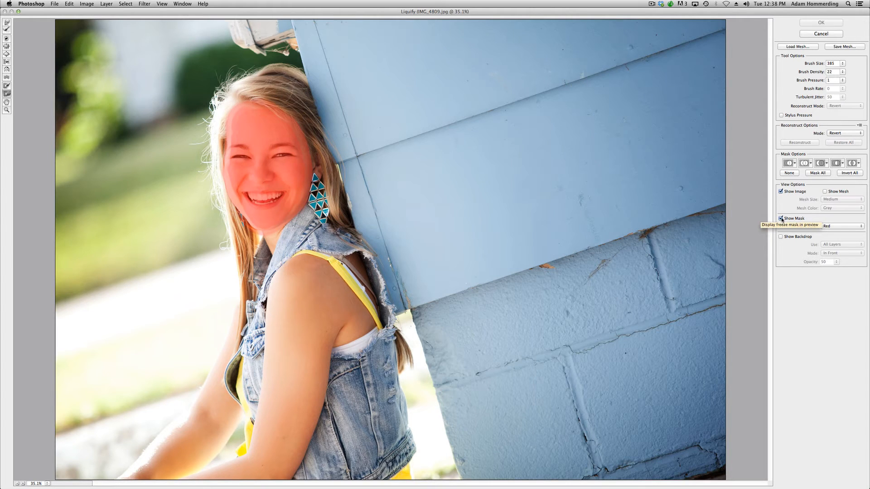
pyautogui.click(782, 218)
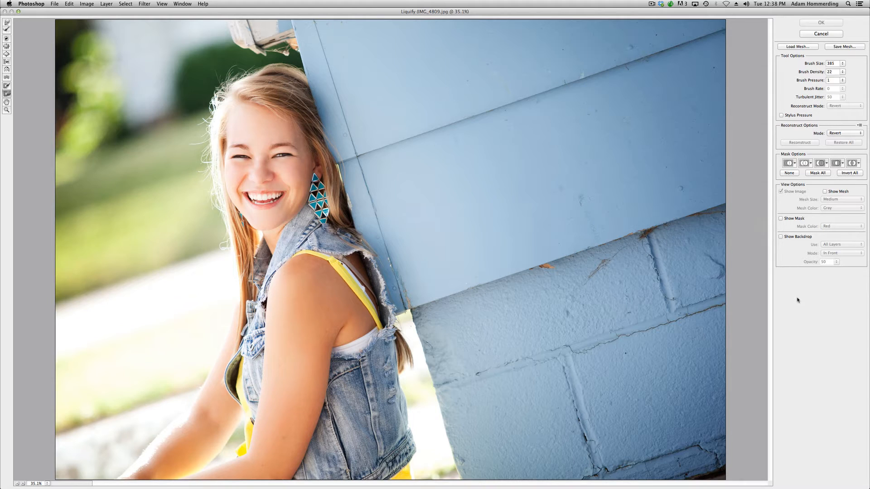
pyautogui.moveTo(790, 294)
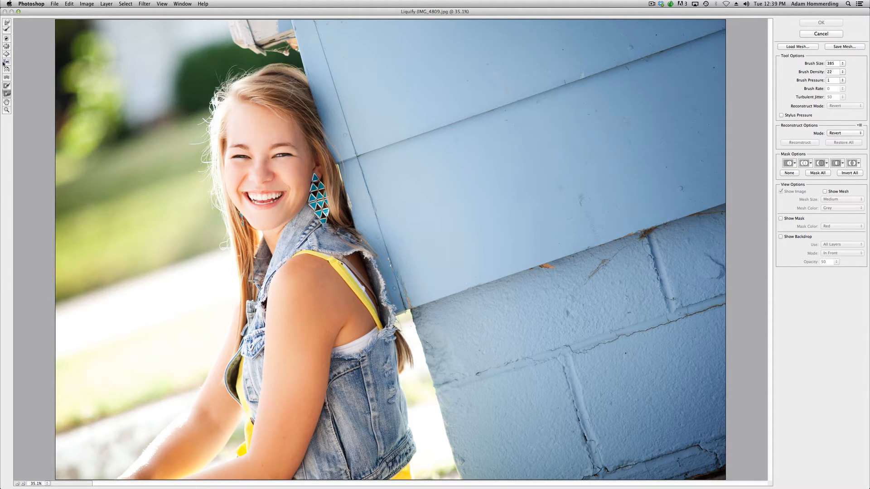
pyautogui.moveTo(7, 62)
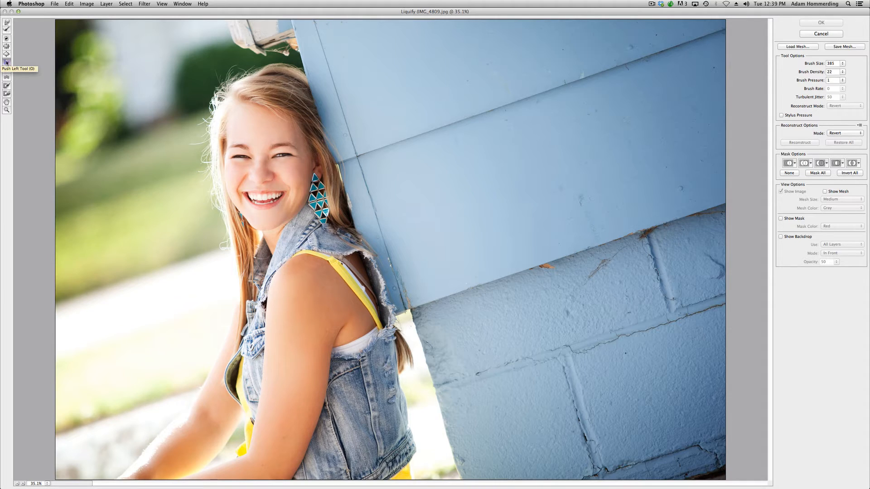
pyautogui.moveTo(250, 91)
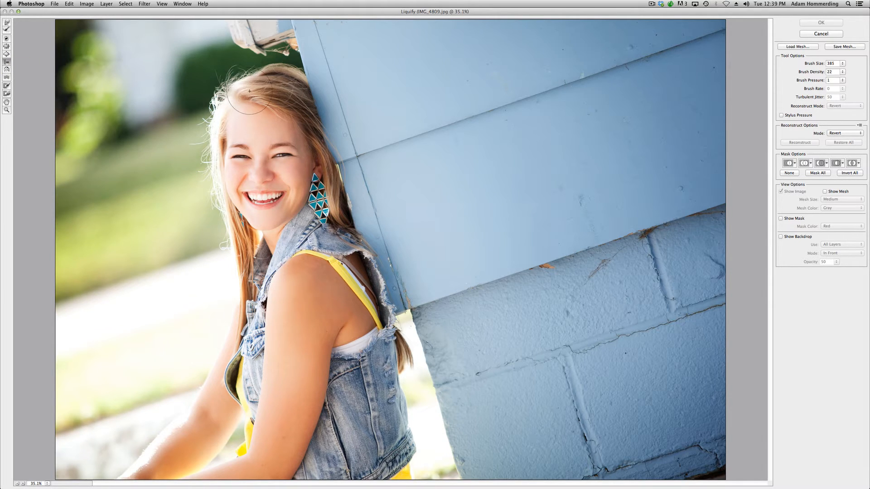
pyautogui.moveTo(201, 142)
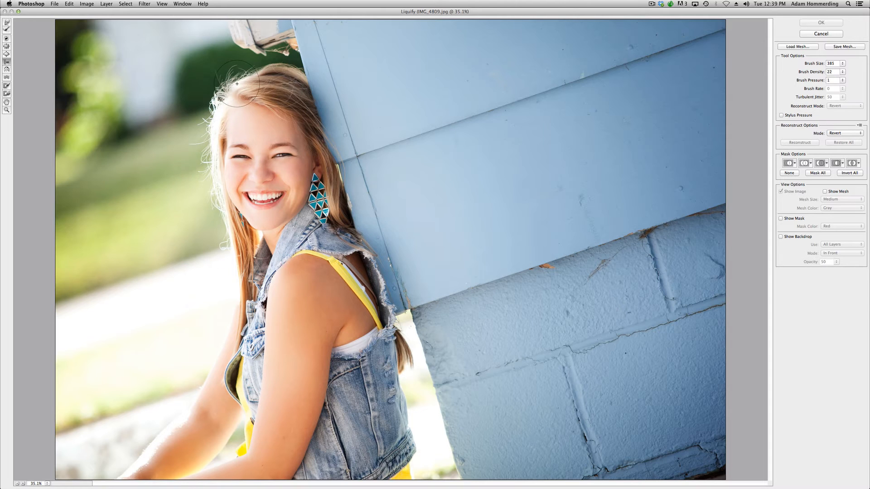
pyautogui.moveTo(200, 155)
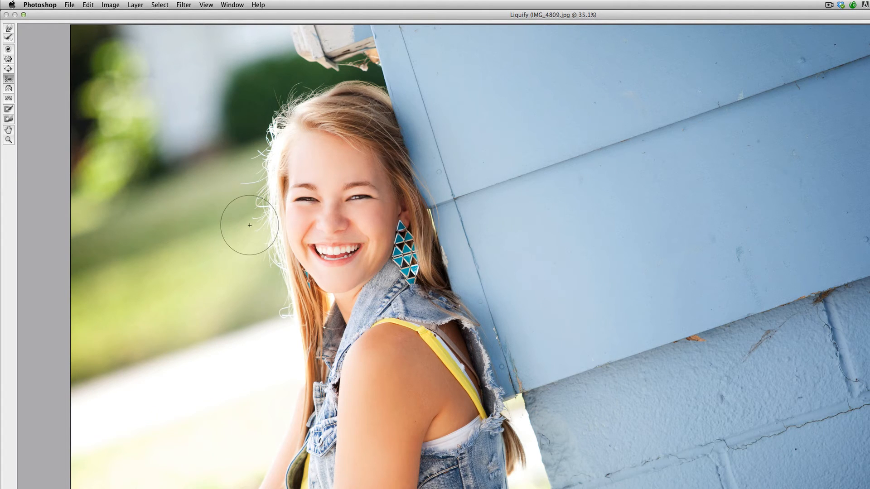
pyautogui.moveTo(313, 87)
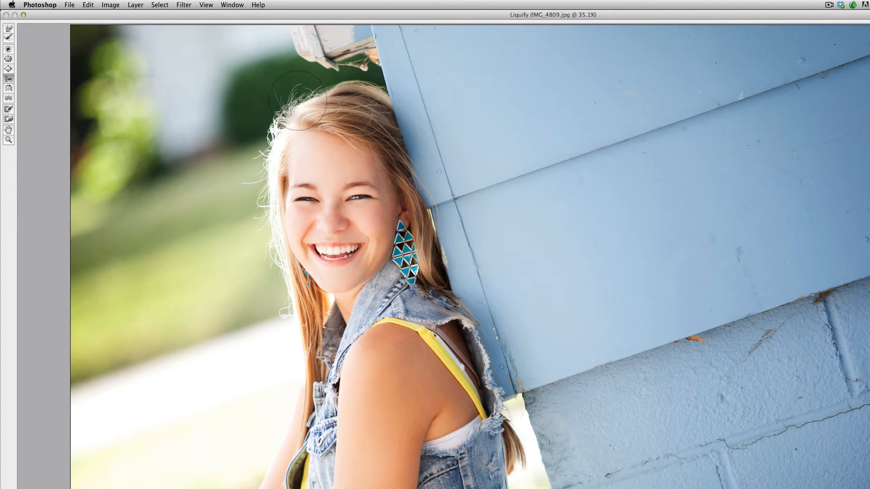
# Push stray hairs inward from the top of her head down past the left cheek and neck
pyautogui.moveTo(300, 100); pyautogui.dragTo(266, 263)
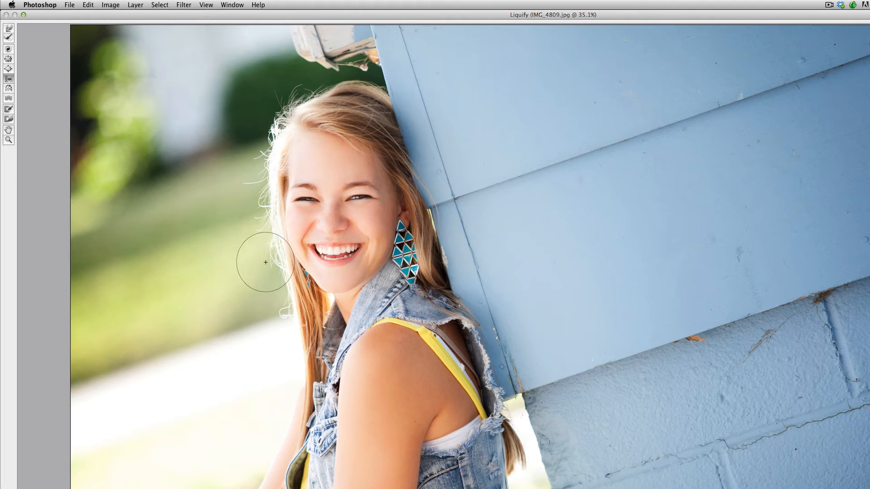
pyautogui.moveTo(266, 262); pyautogui.dragTo(273, 294)
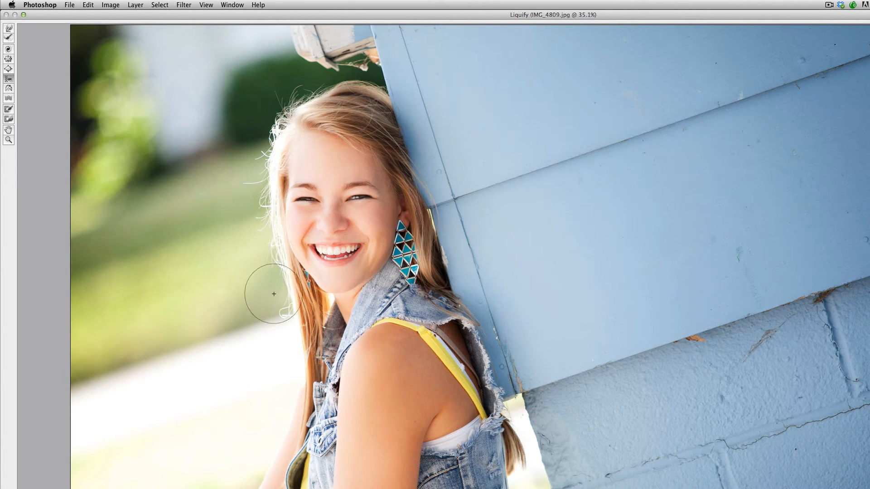
pyautogui.moveTo(272, 294); pyautogui.dragTo(275, 134)
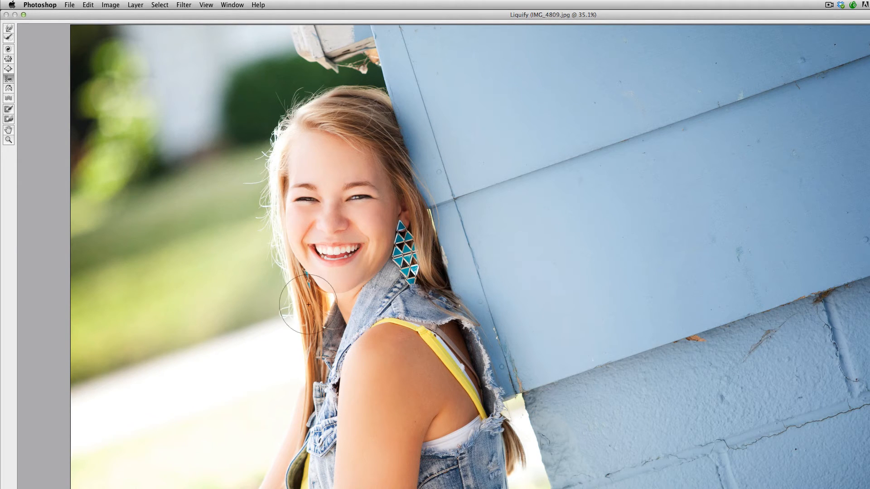
pyautogui.moveTo(307, 305); pyautogui.dragTo(289, 243)
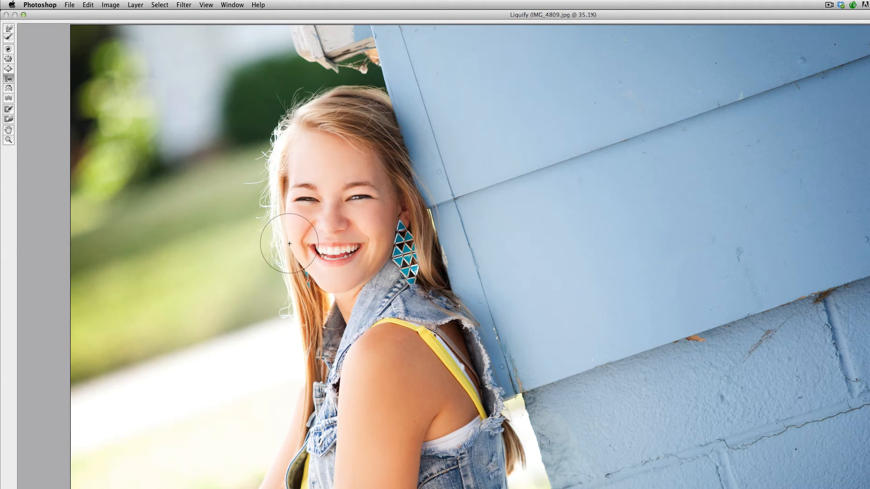
pyautogui.moveTo(288, 244); pyautogui.dragTo(288, 135)
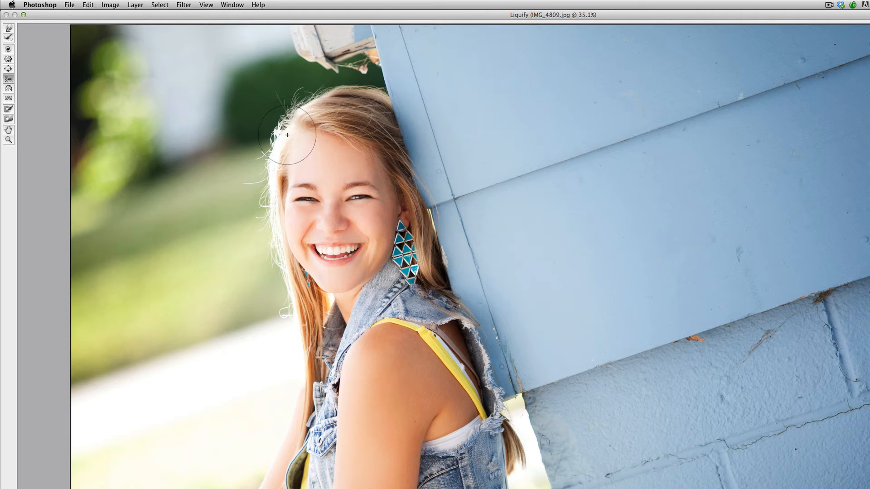
# Tuck the remaining flyaways beside the left eye and along the jawline into her hair
pyautogui.moveTo(287, 135); pyautogui.dragTo(279, 194)
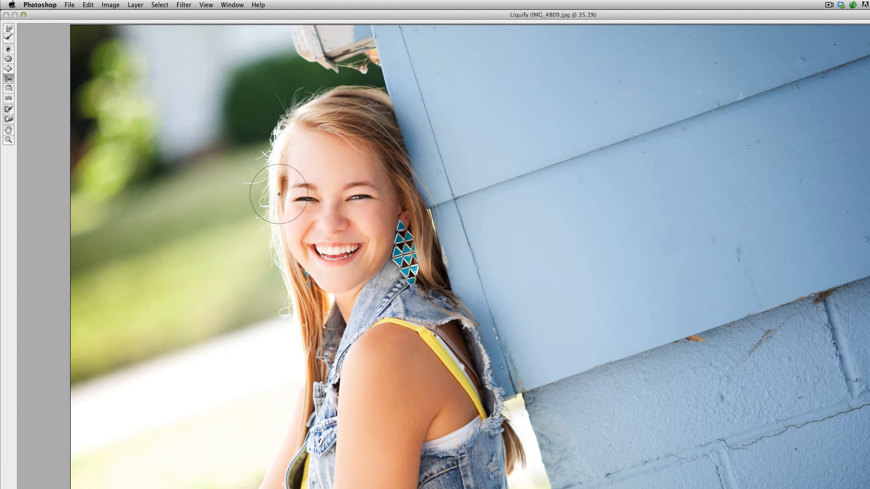
pyautogui.moveTo(278, 194); pyautogui.dragTo(294, 283)
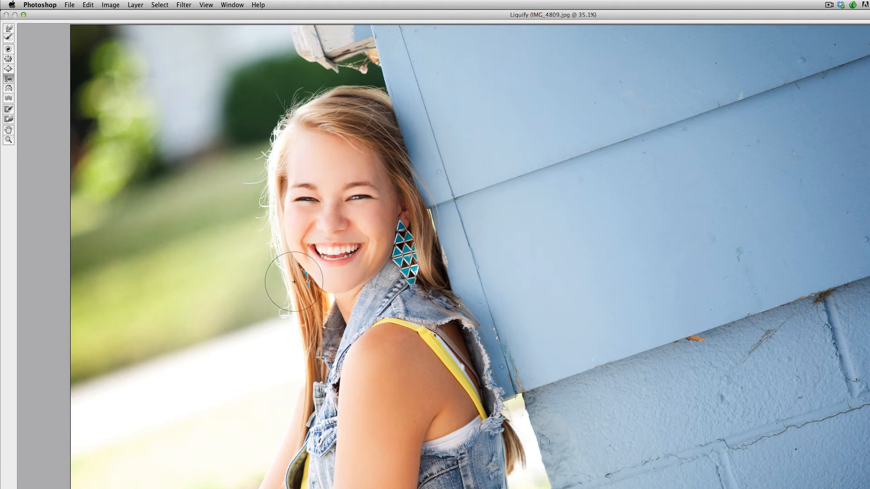
pyautogui.moveTo(293, 281); pyautogui.dragTo(246, 174)
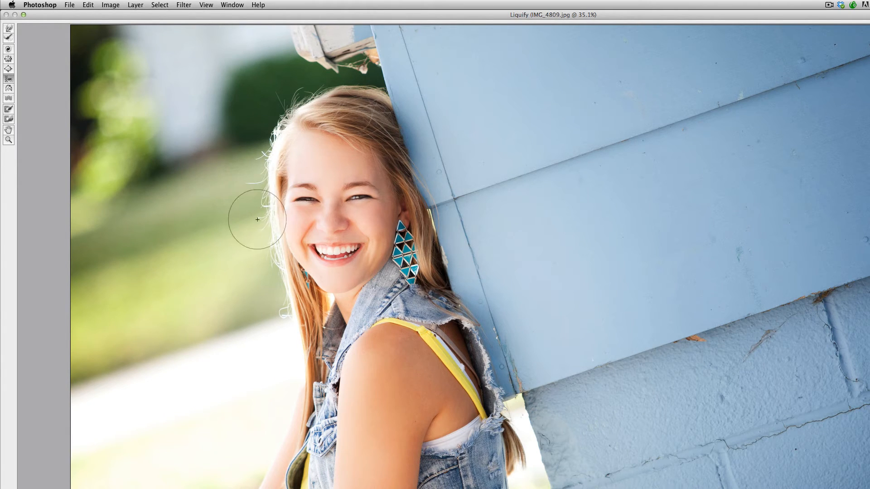
pyautogui.moveTo(256, 219); pyautogui.dragTo(256, 198)
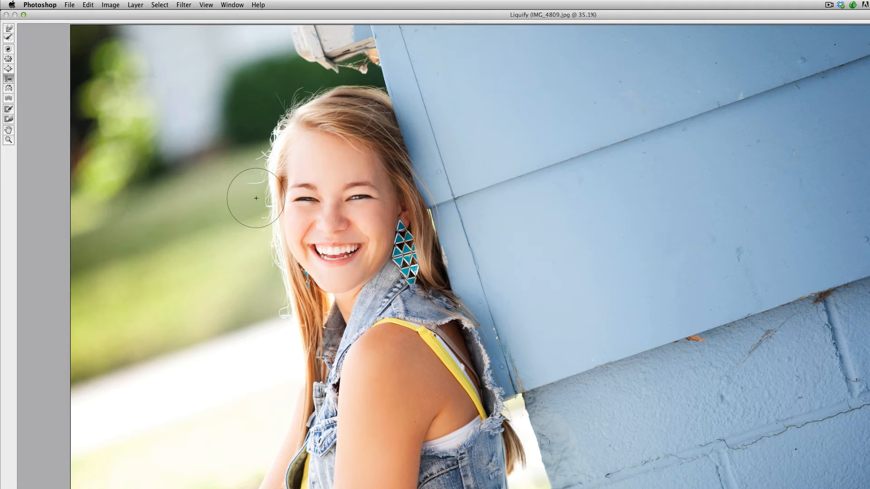
pyautogui.moveTo(255, 199); pyautogui.dragTo(282, 248)
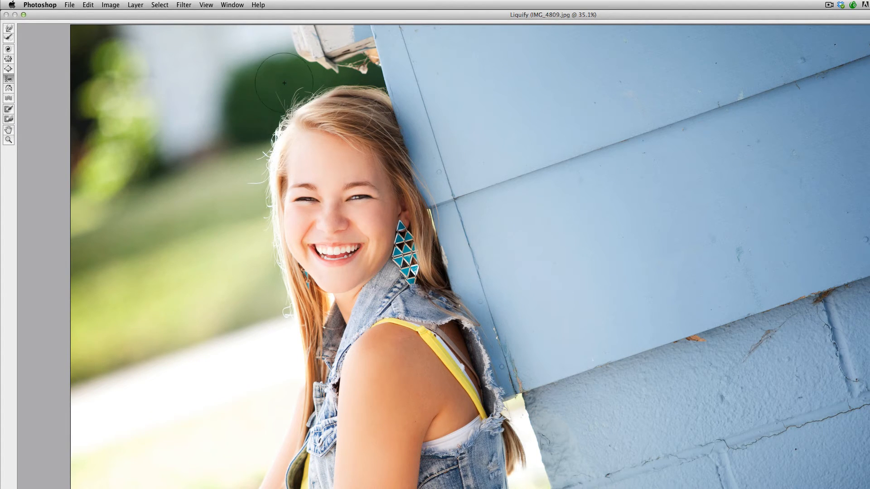
# Tuck in the stray hairs at the top of her head with a Forward Warp stroke
pyautogui.moveTo(284, 84); pyautogui.dragTo(265, 145)
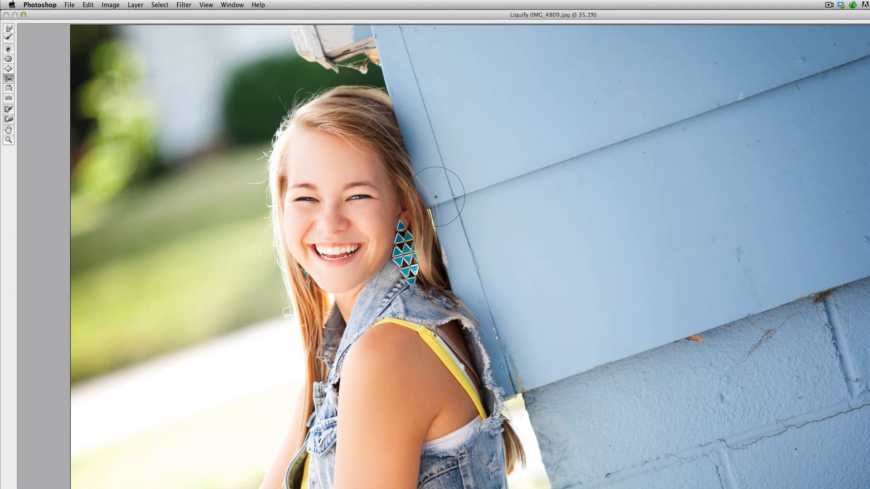
pyautogui.moveTo(441, 208)
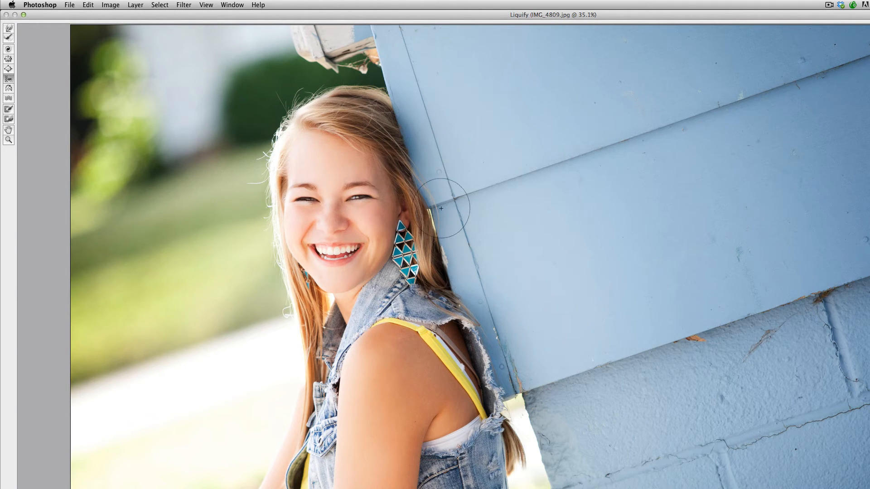
pyautogui.moveTo(442, 228)
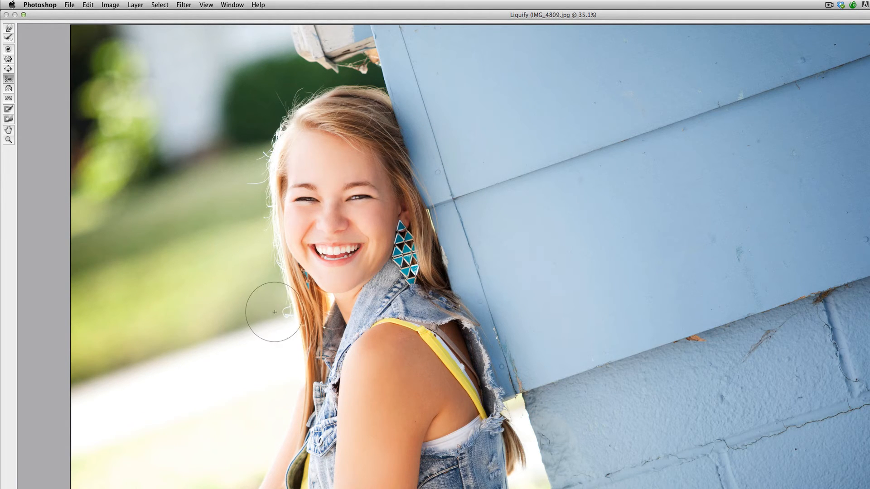
pyautogui.moveTo(286, 316)
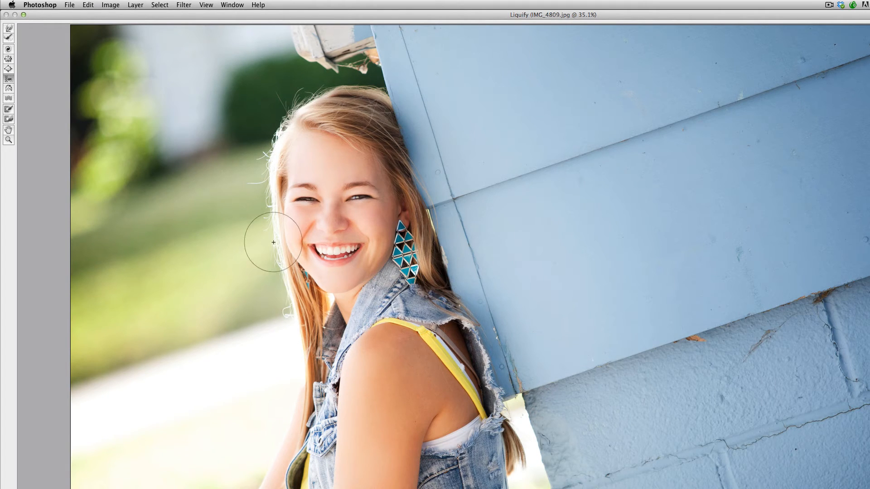
pyautogui.moveTo(207, 221)
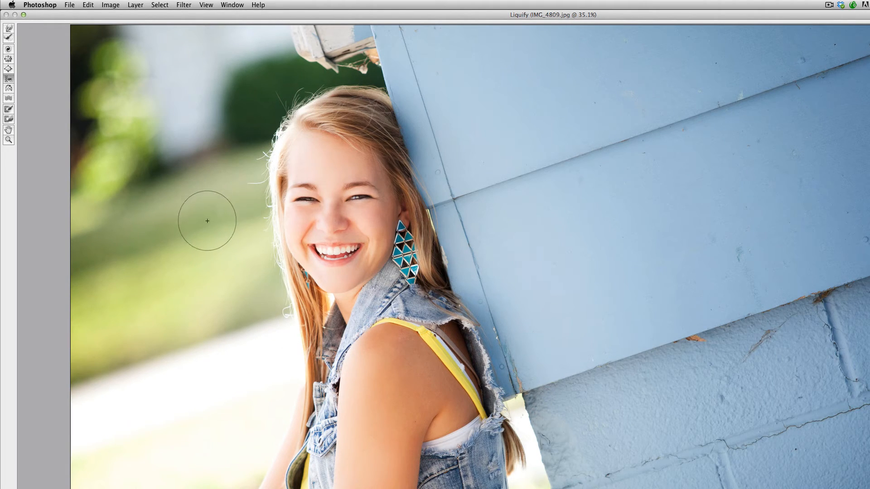
pyautogui.moveTo(222, 207)
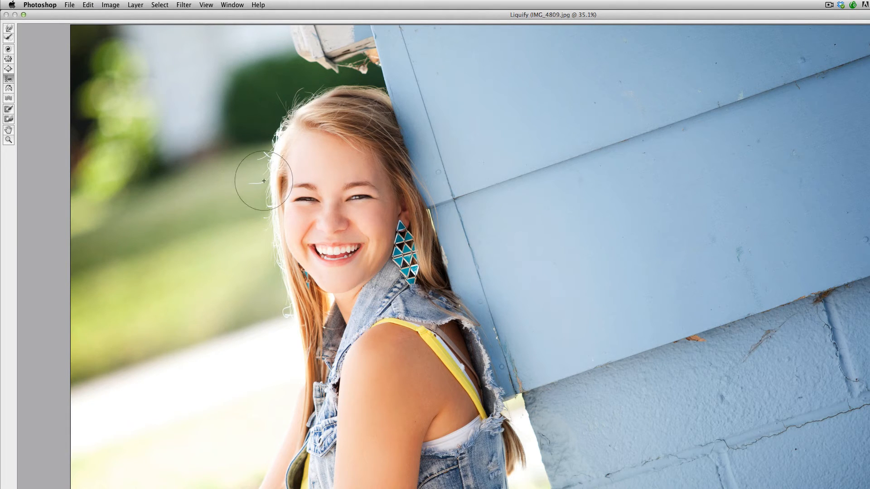
pyautogui.moveTo(241, 178)
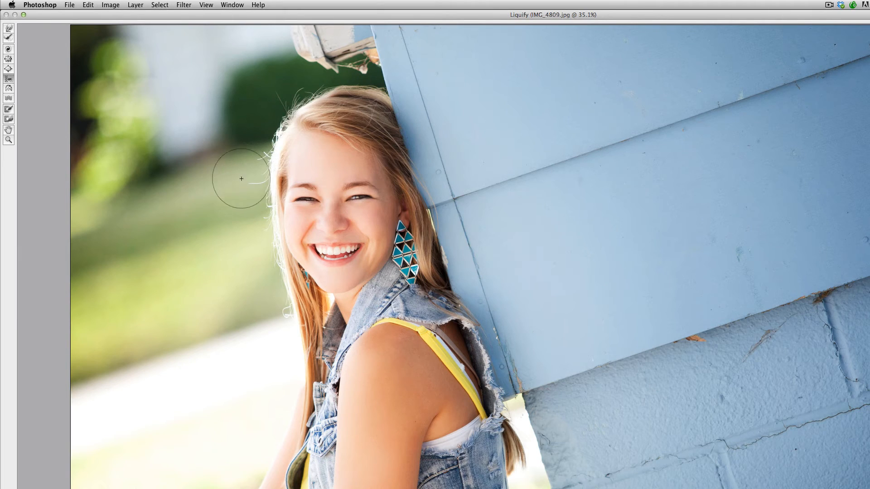
pyautogui.moveTo(227, 253)
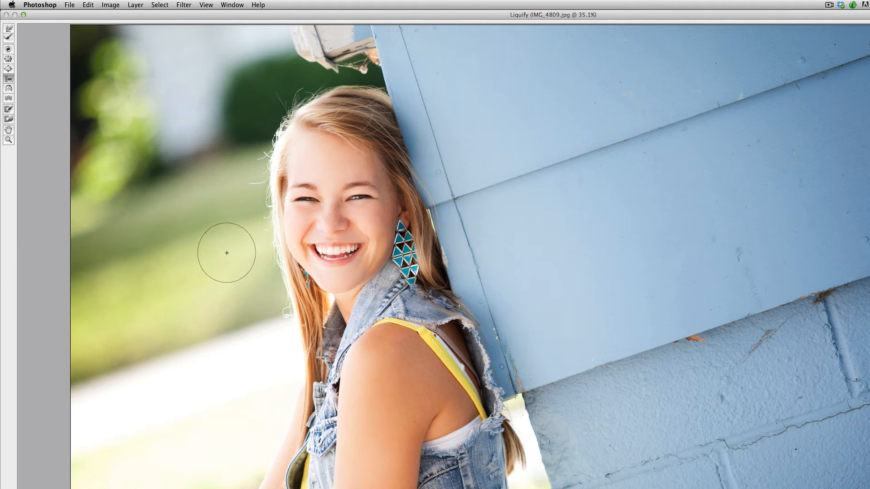
pyautogui.moveTo(212, 183)
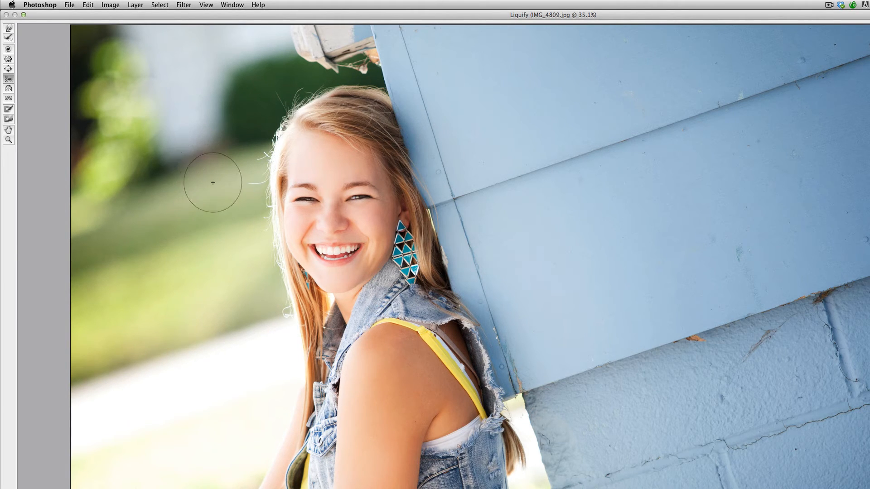
pyautogui.moveTo(219, 201)
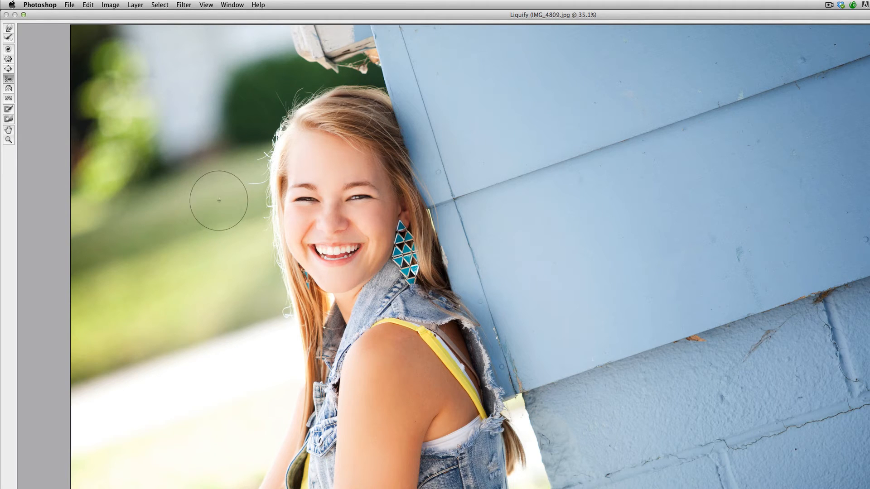
# Smooth the wisps beside her left cheek and near her shoulder into the hair outline
pyautogui.moveTo(218, 201); pyautogui.dragTo(294, 260)
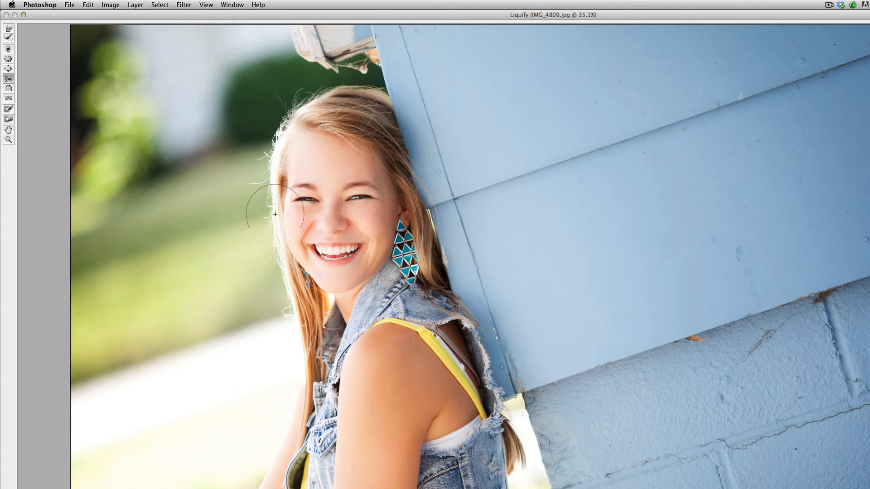
pyautogui.moveTo(275, 215); pyautogui.dragTo(276, 268)
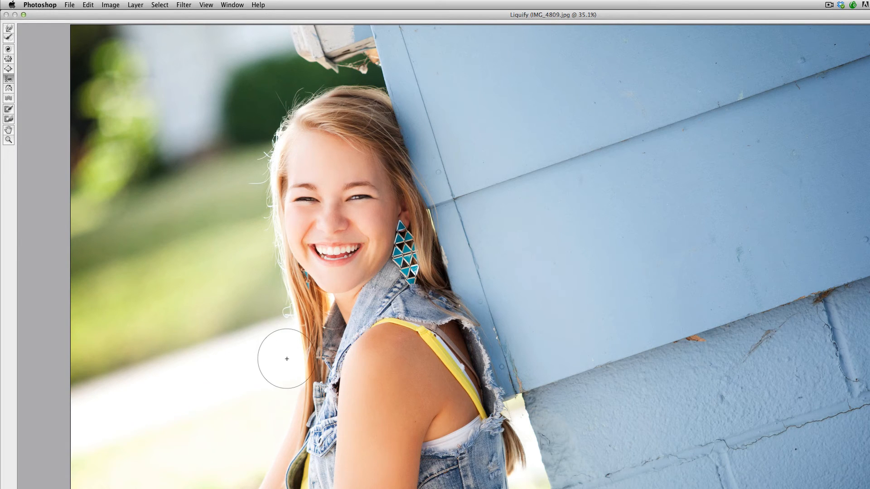
pyautogui.moveTo(287, 359); pyautogui.dragTo(287, 229)
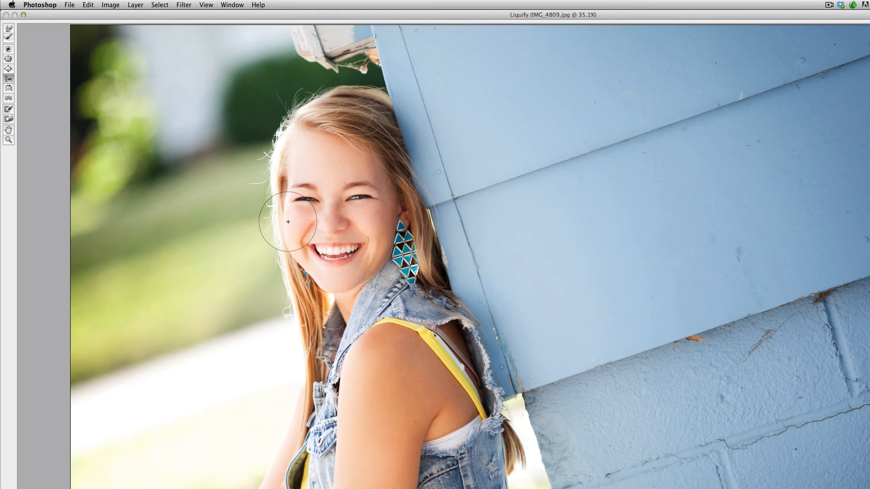
pyautogui.moveTo(287, 221); pyautogui.dragTo(287, 246)
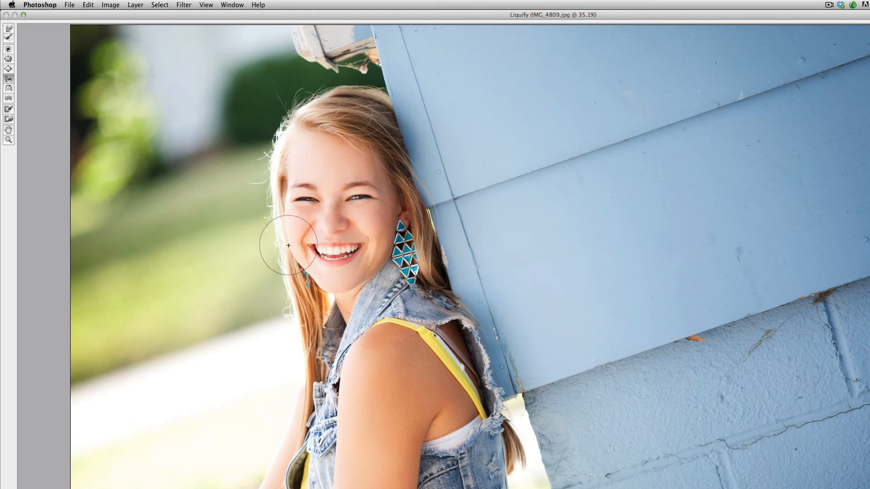
pyautogui.moveTo(410, 95)
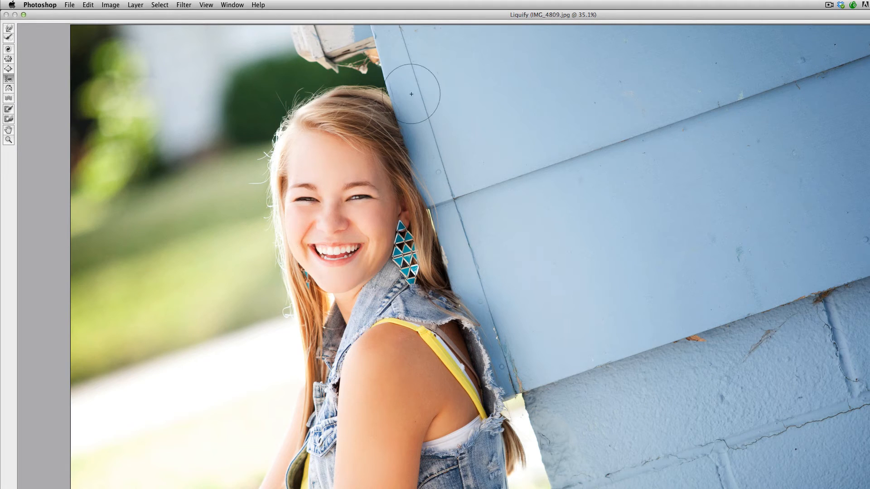
pyautogui.moveTo(249, 224)
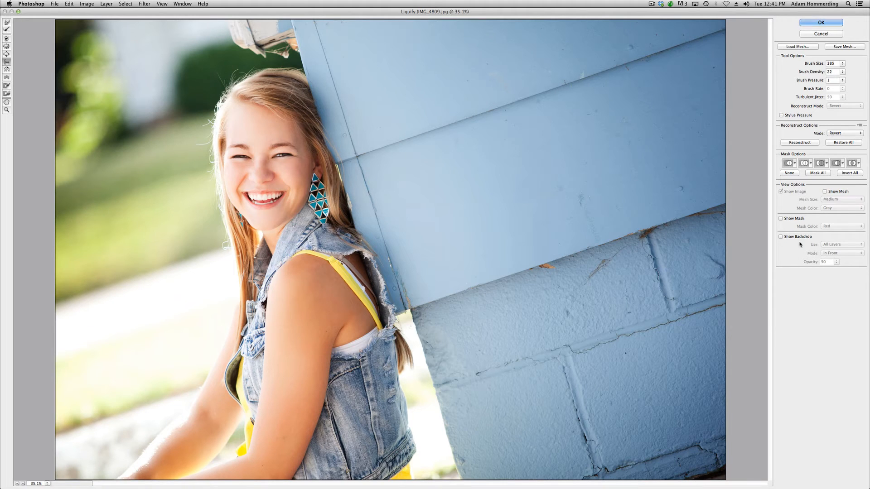
pyautogui.moveTo(809, 239)
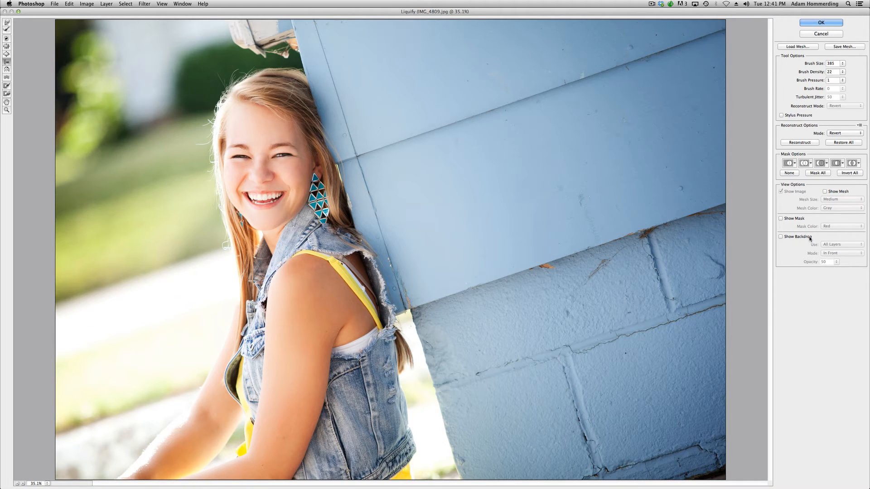
pyautogui.click(781, 237)
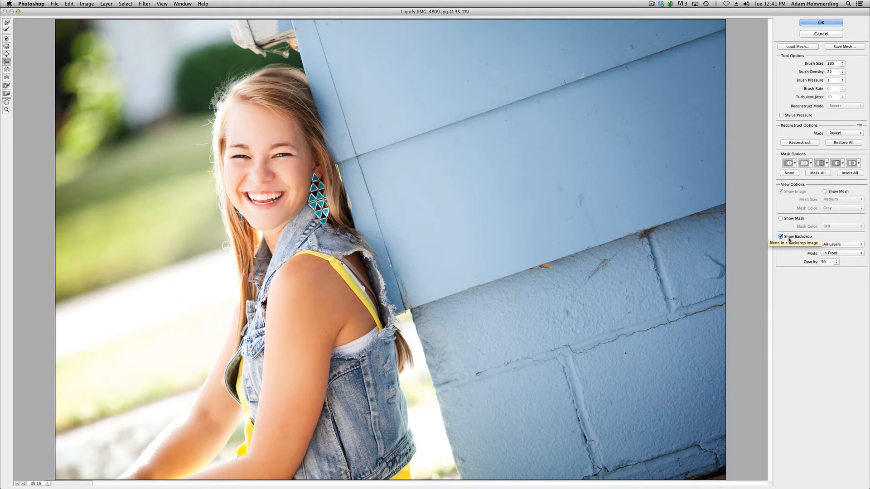
pyautogui.moveTo(787, 243)
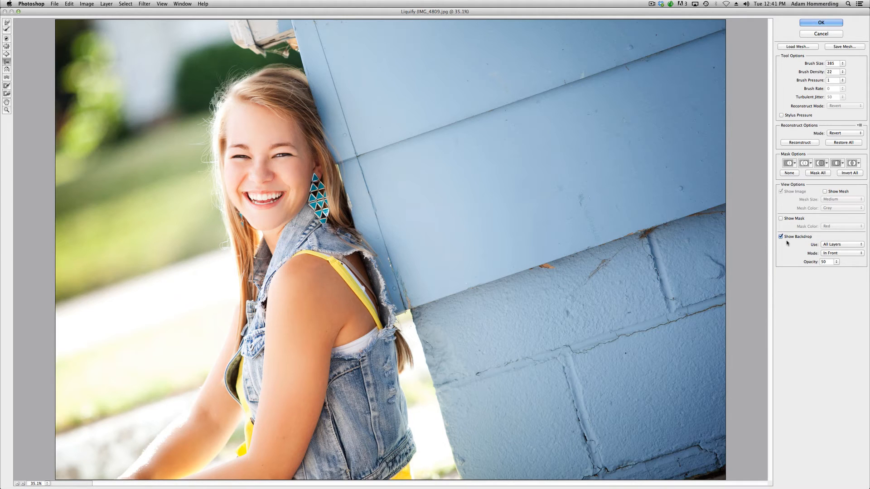
pyautogui.moveTo(229, 232)
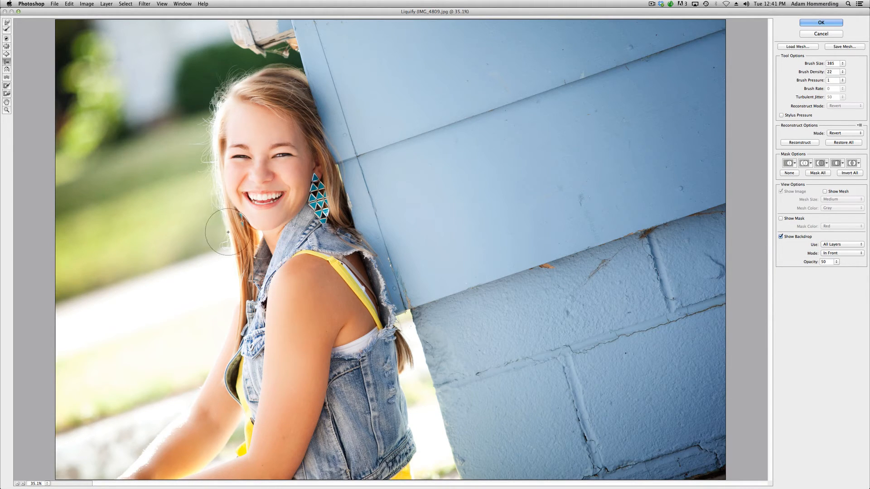
pyautogui.moveTo(207, 115)
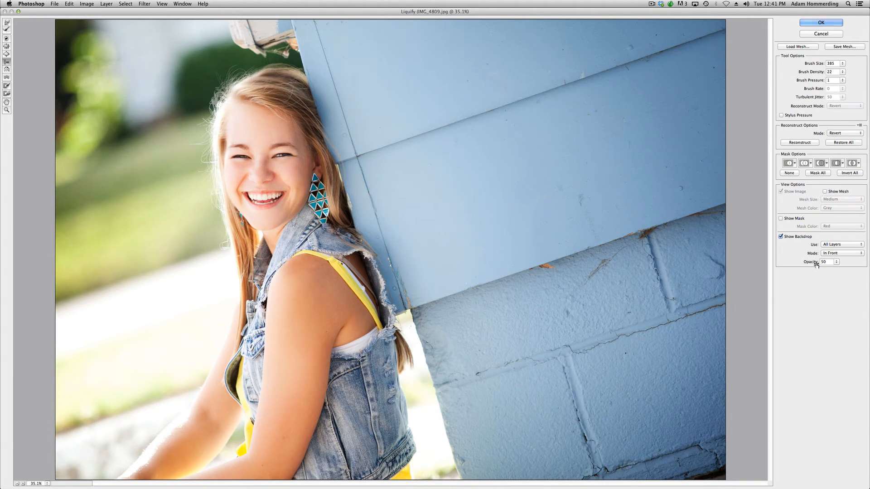
pyautogui.moveTo(825, 253)
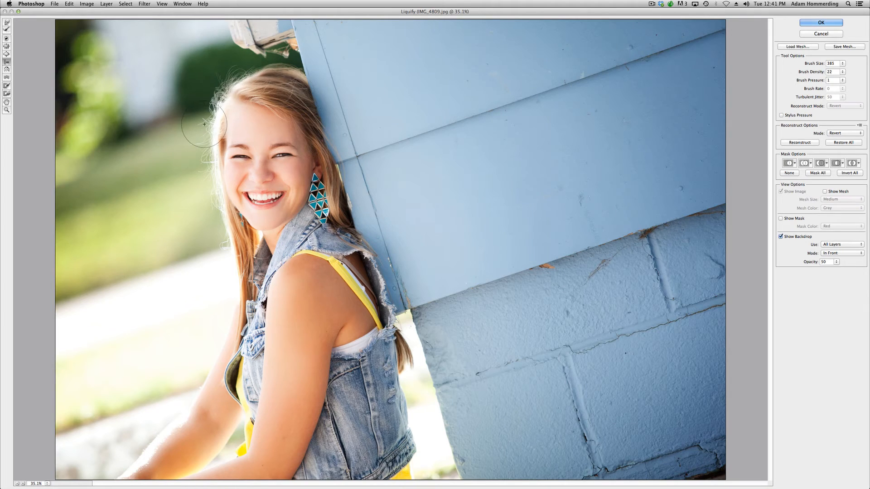
pyautogui.moveTo(216, 251)
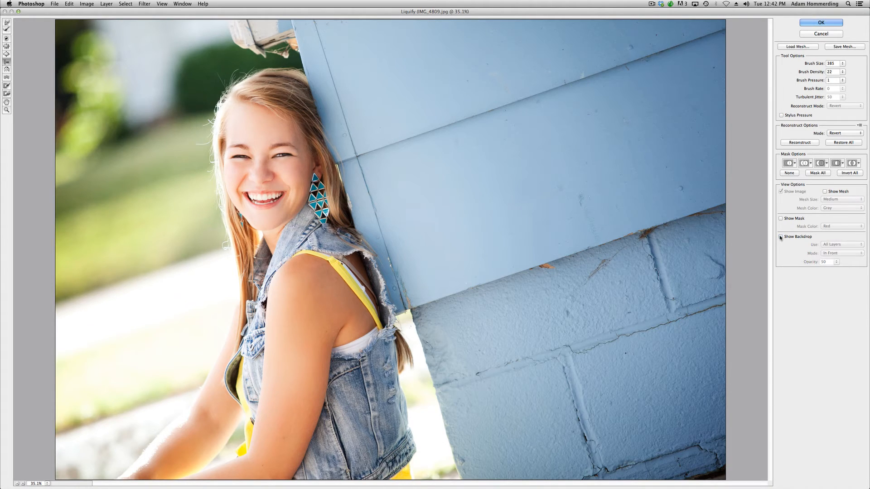
pyautogui.click(782, 237)
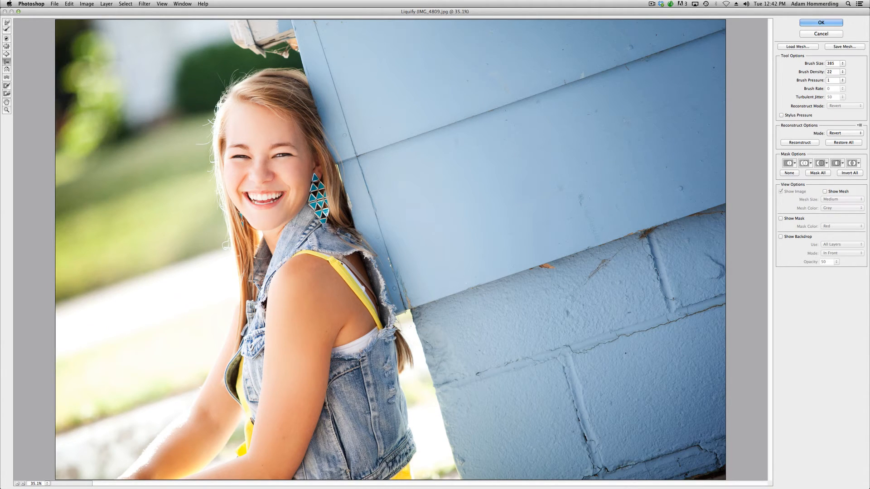
pyautogui.moveTo(213, 330)
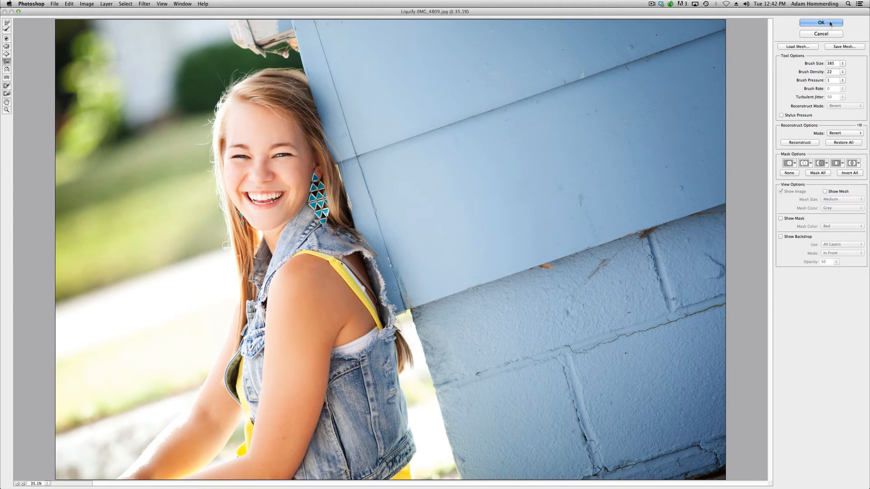
# Commit the Liquify hair reshaping with OK and pick the Patch tool
pyautogui.click(821, 21)
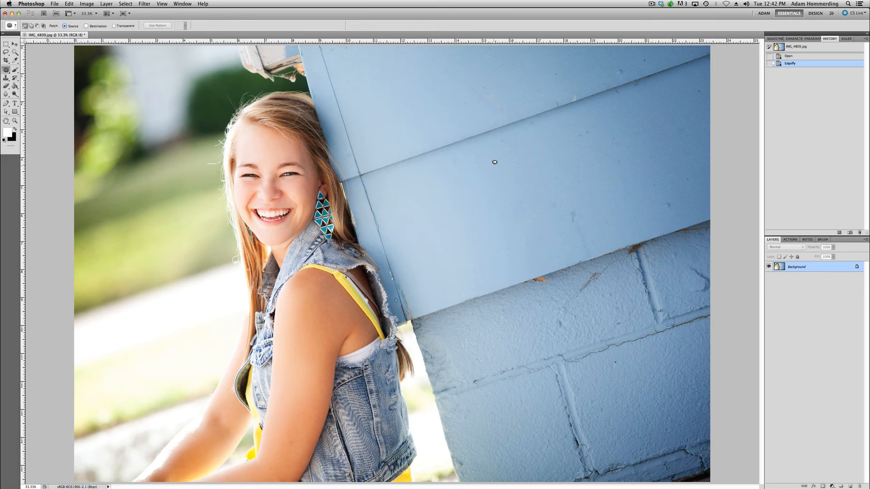
pyautogui.click(788, 55)
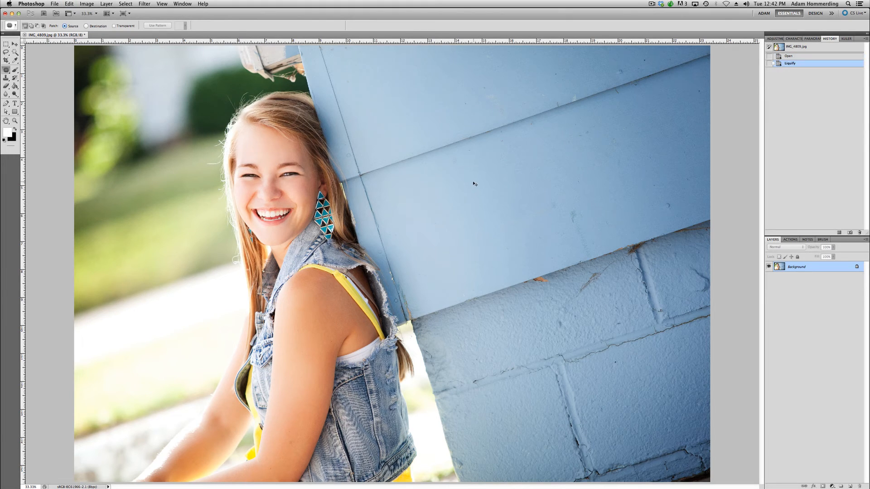
pyautogui.moveTo(392, 123)
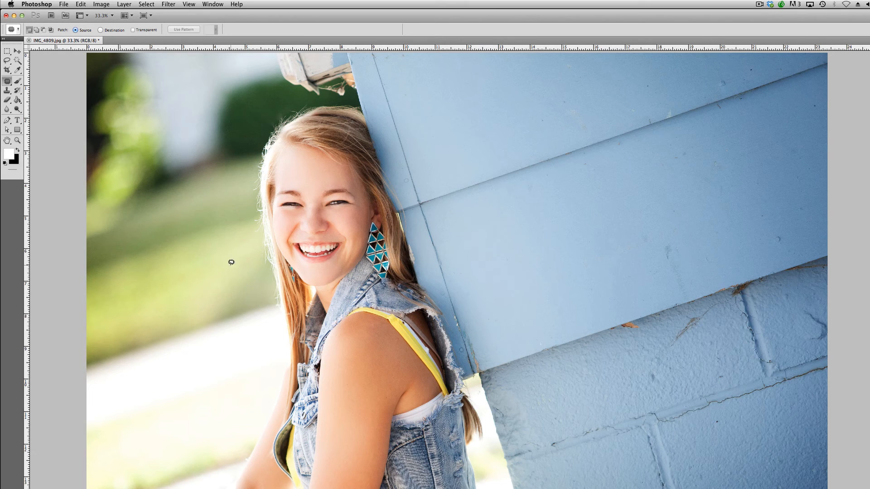
# Select the cloning tool on the liquified portrait
pyautogui.click(8, 90)
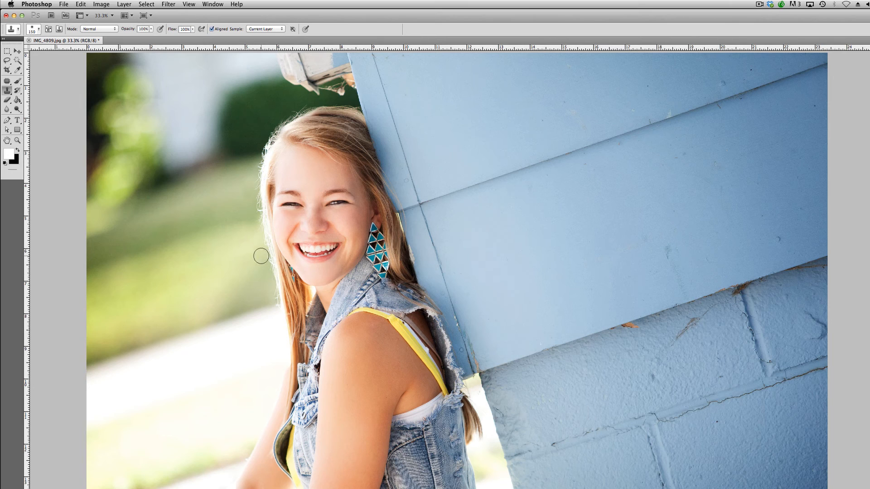
pyautogui.moveTo(302, 101)
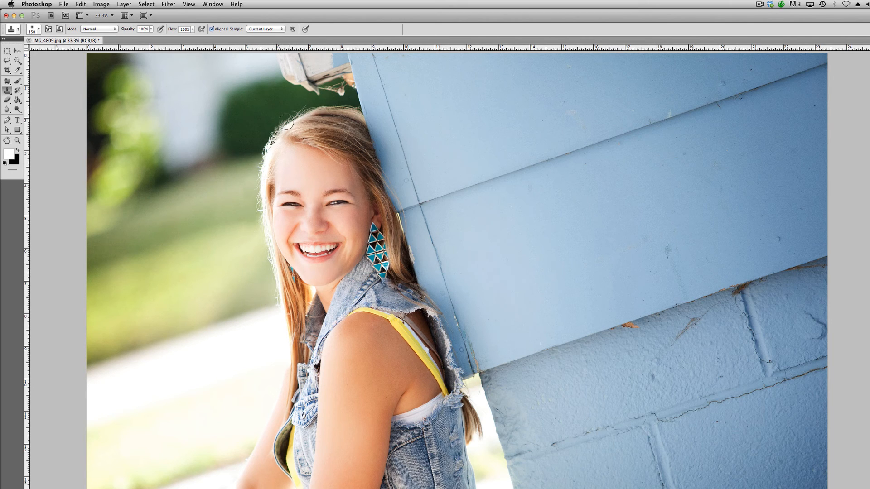
pyautogui.moveTo(259, 83)
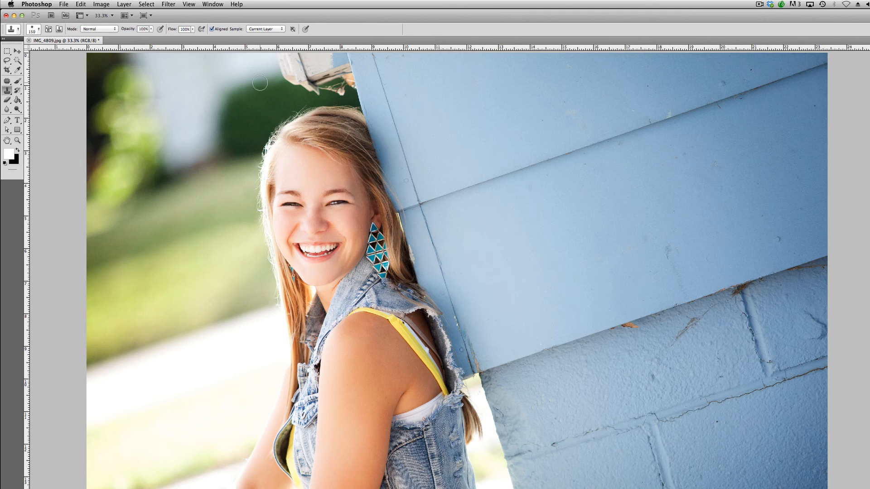
pyautogui.moveTo(292, 104)
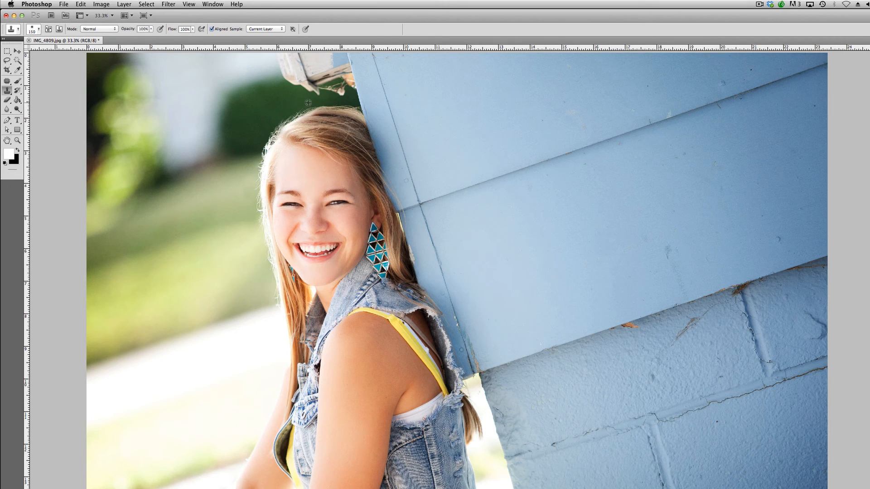
pyautogui.moveTo(201, 266)
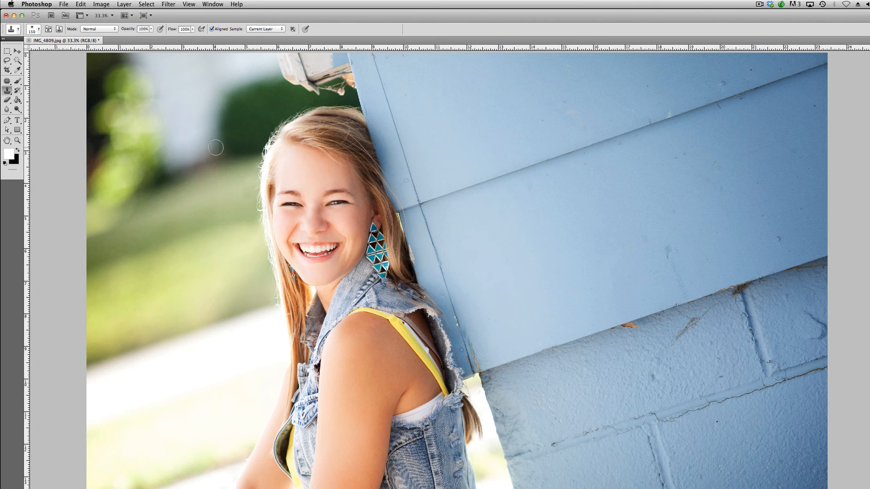
pyautogui.moveTo(233, 130)
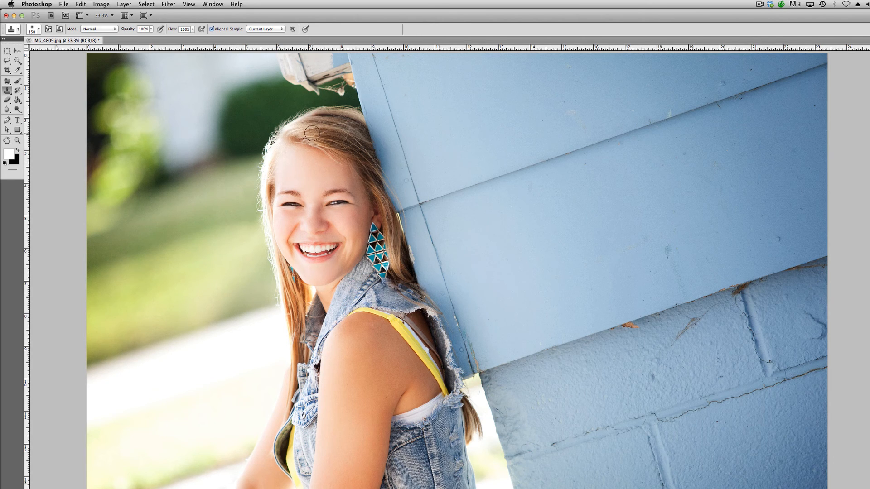
pyautogui.moveTo(690, 308)
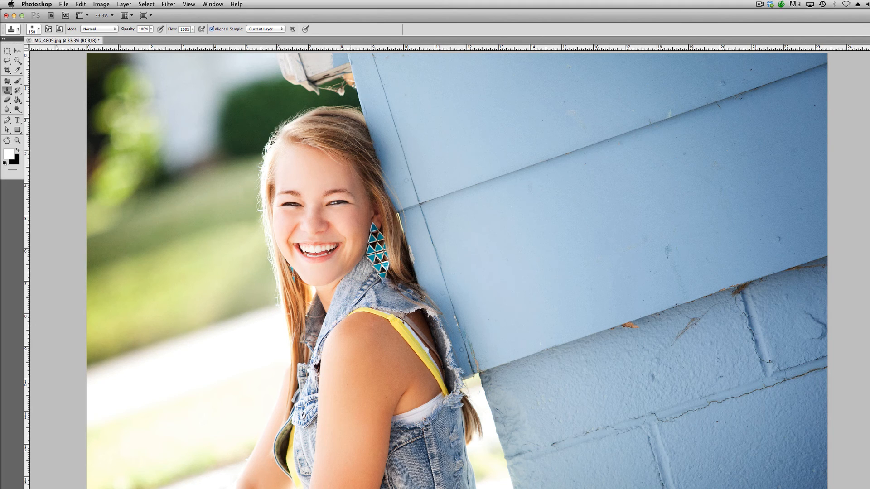
pyautogui.moveTo(243, 232)
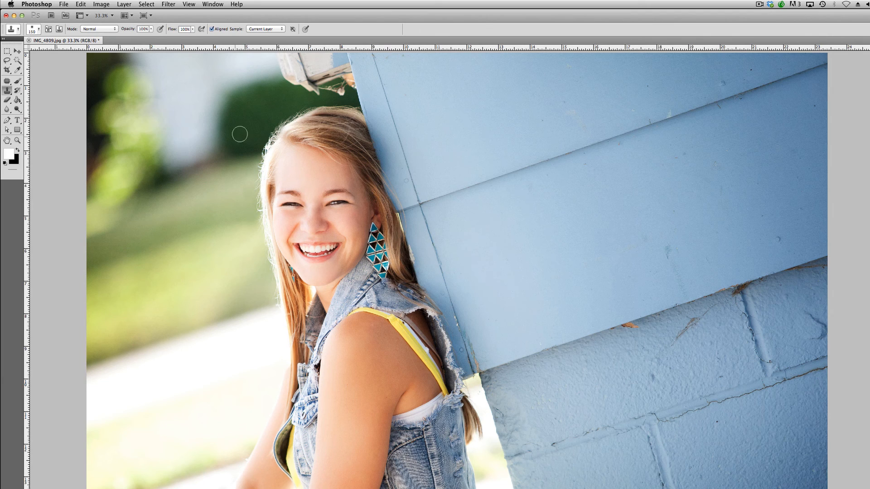
pyautogui.moveTo(283, 101)
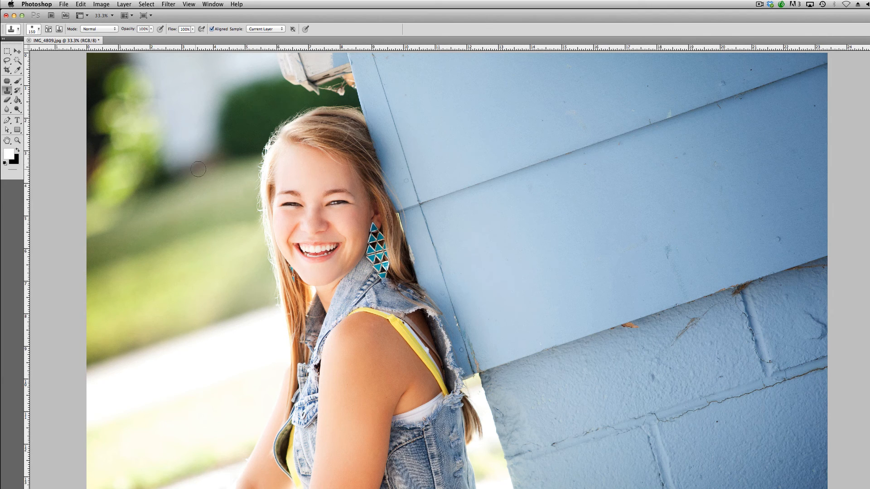
pyautogui.moveTo(251, 207)
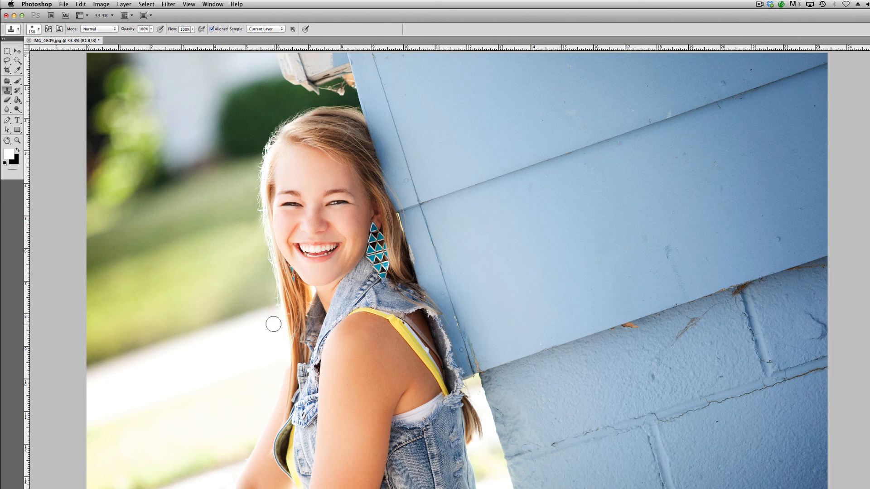
pyautogui.moveTo(234, 381)
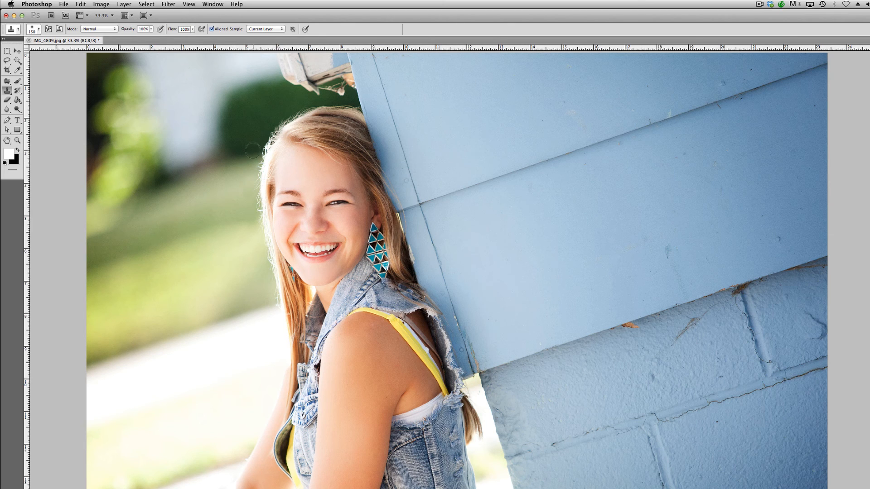
pyautogui.moveTo(244, 345)
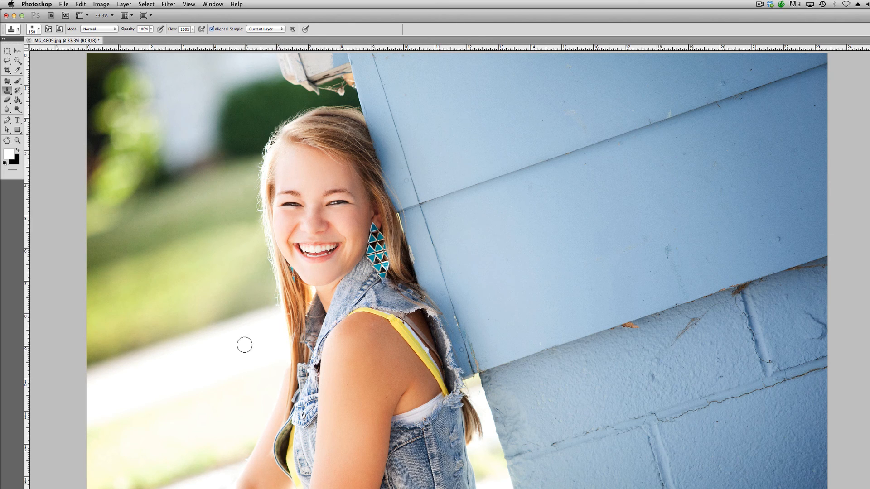
pyautogui.moveTo(212, 291)
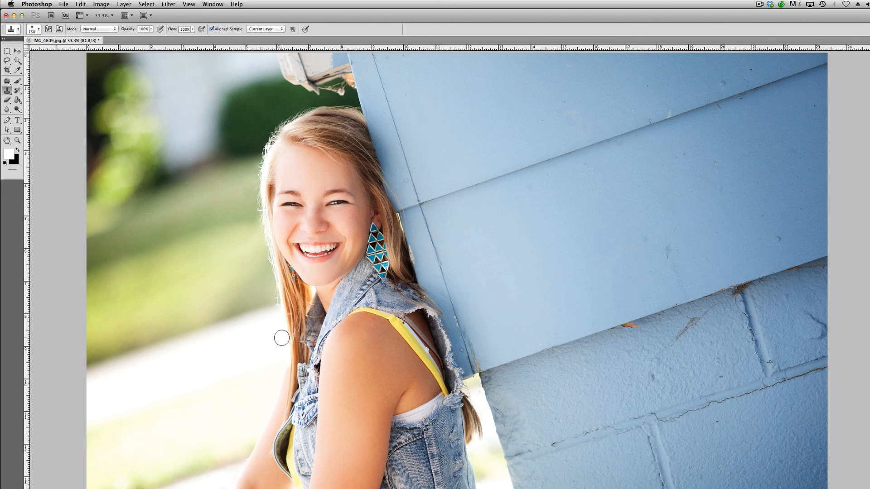
pyautogui.moveTo(234, 165)
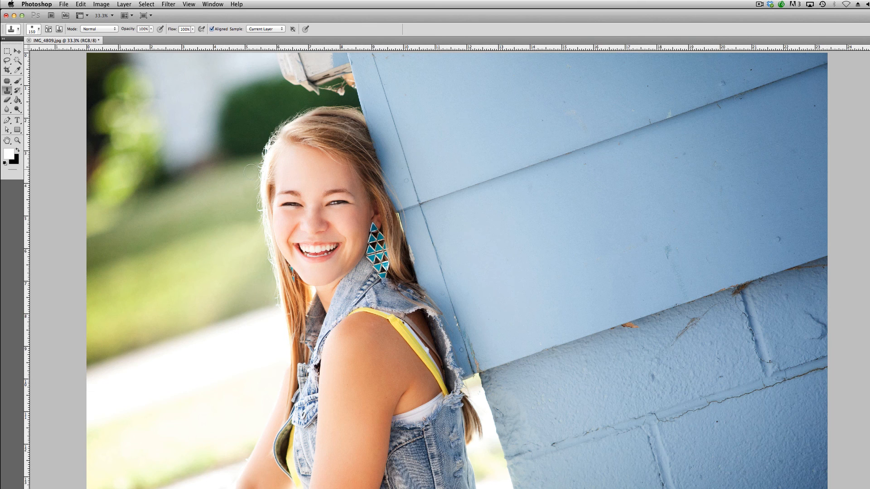
pyautogui.moveTo(254, 286)
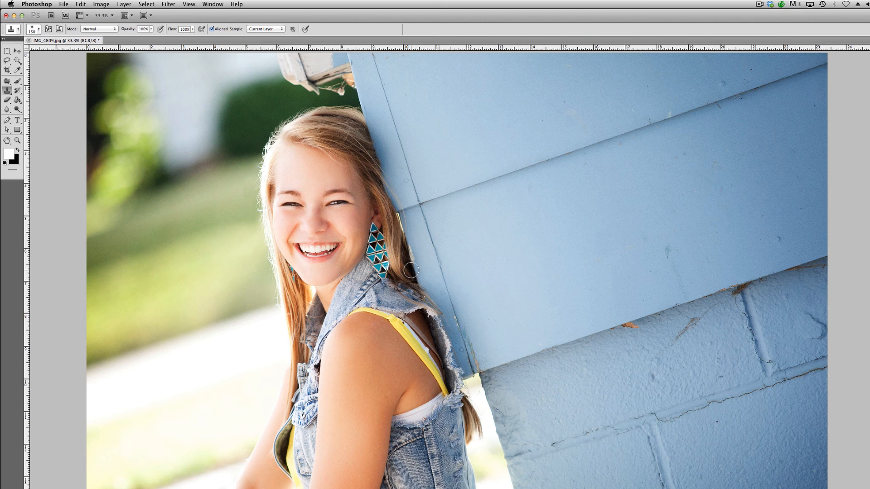
pyautogui.moveTo(246, 288)
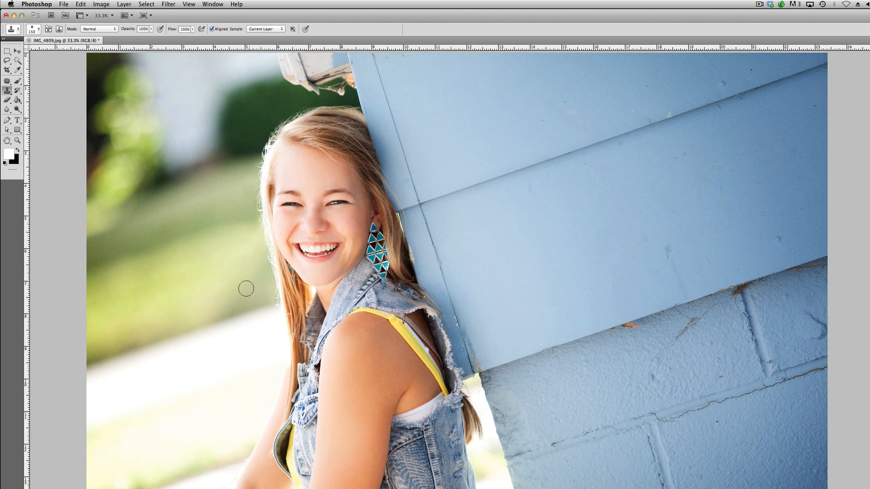
pyautogui.moveTo(227, 303)
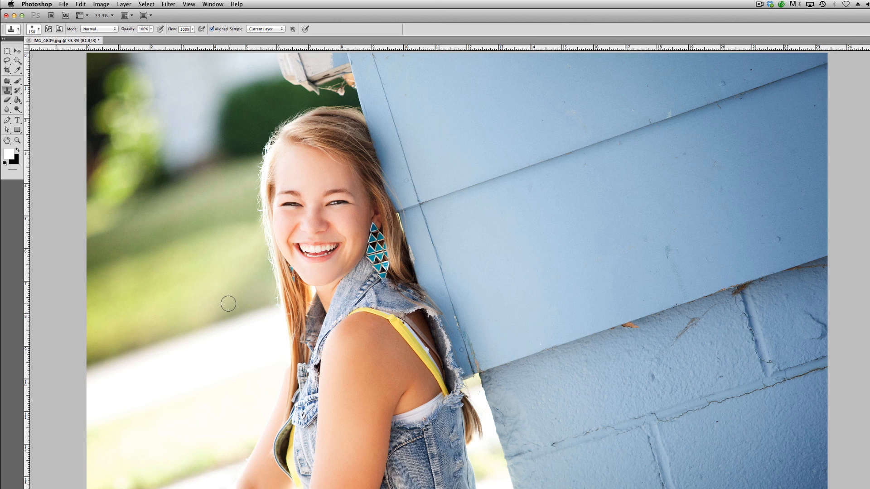